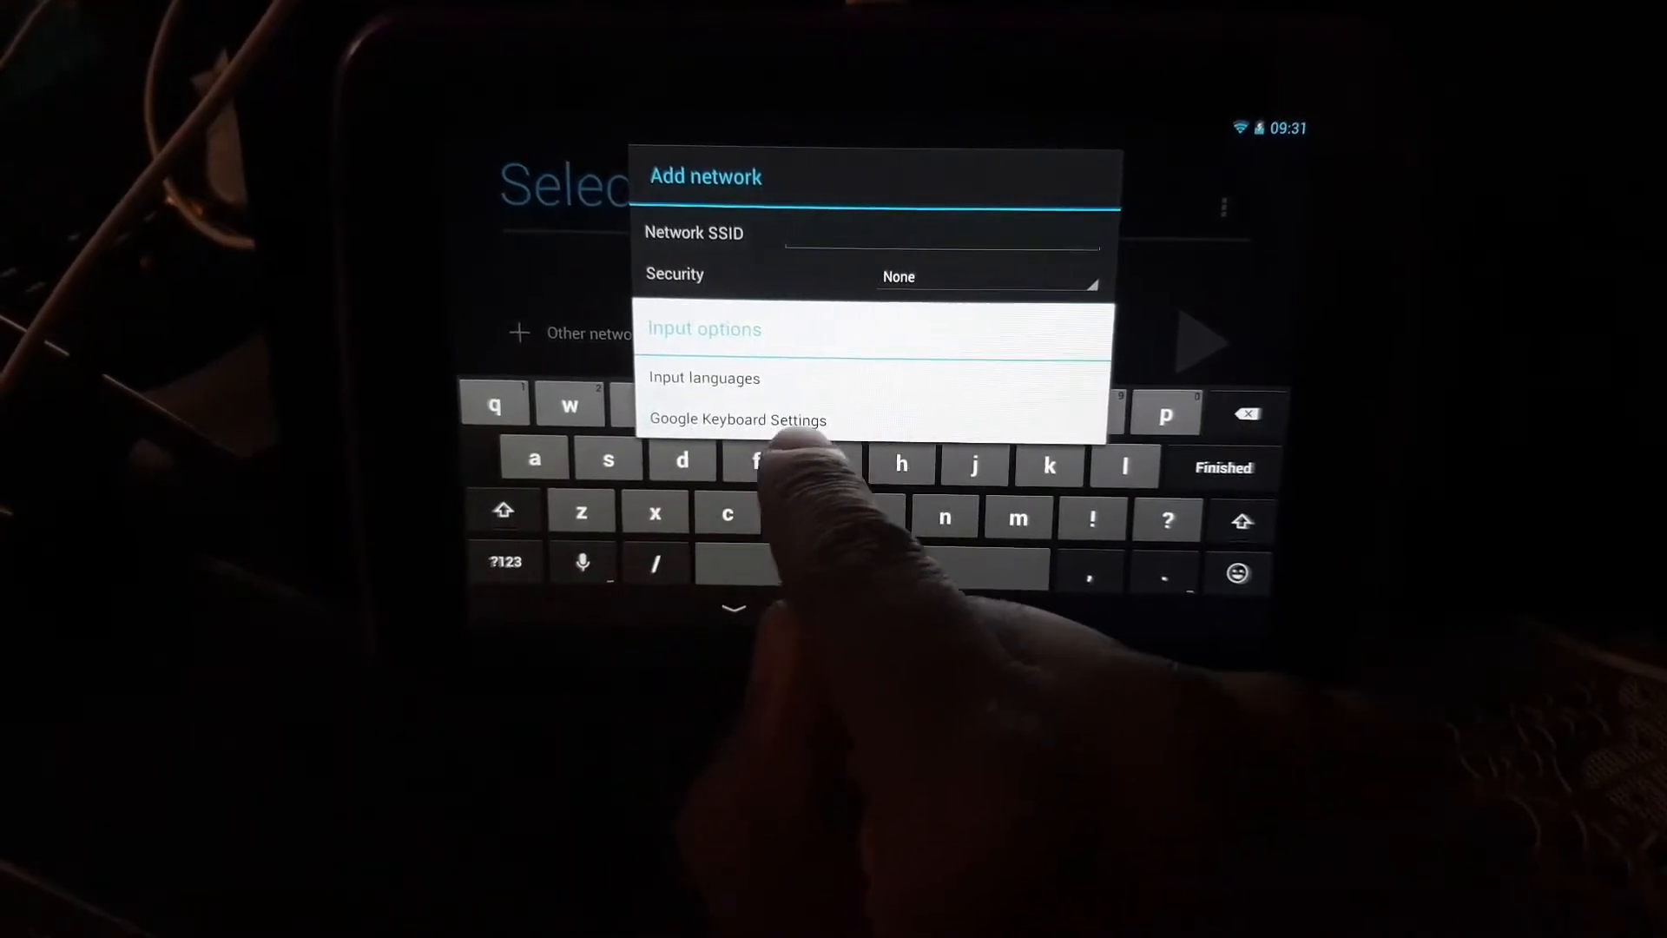
- Open Google Keyboard Settings from the Add network dialog's keyboard settings key
{"action": "left_click", "coordinate": [736, 419]}
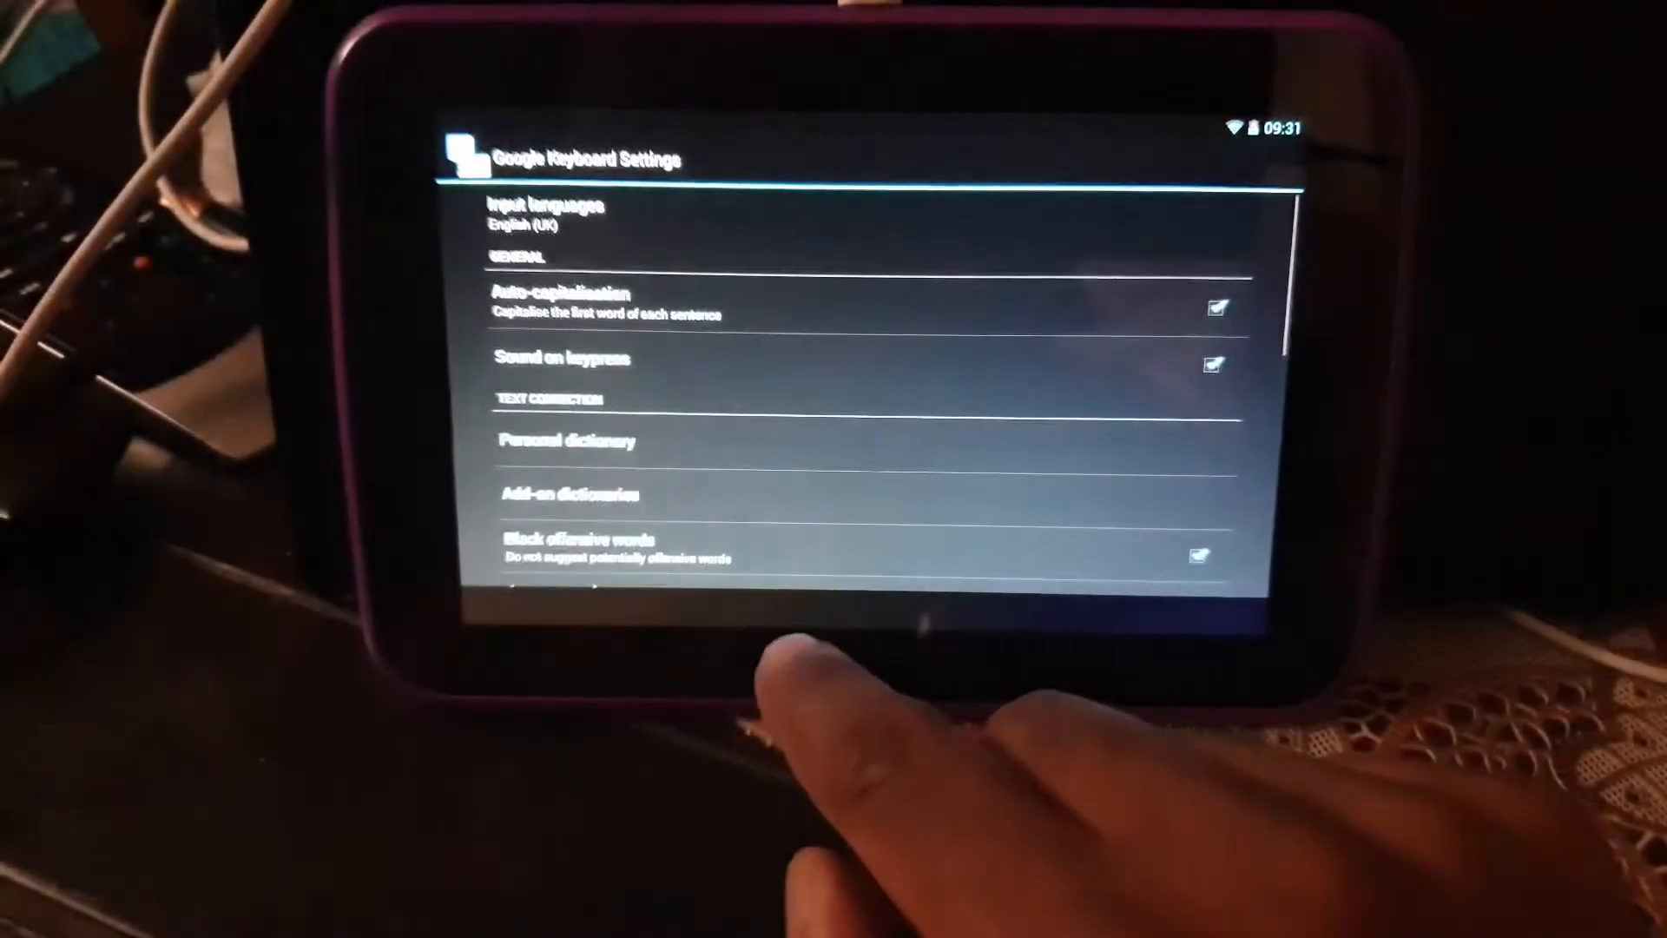
{"action": "scroll", "scroll_direction": "down", "scroll_amount": 3}
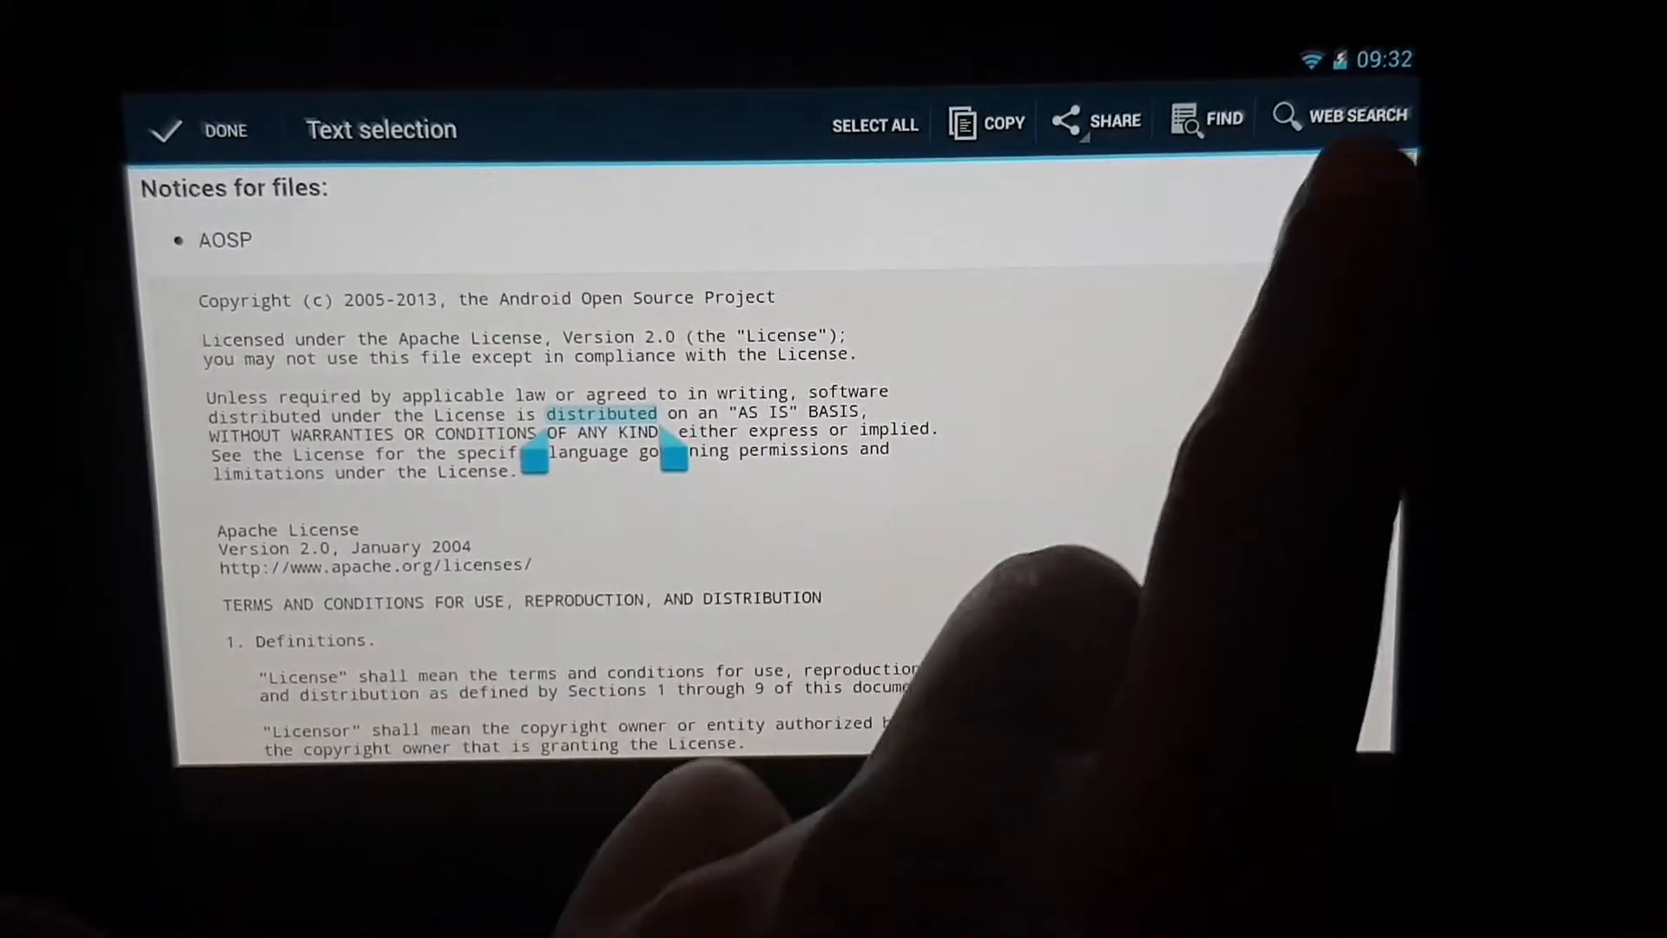
- Web-search the selected licence word, replacing the query with youtube.com
{"action": "left_click", "coordinate": [202, 129]}
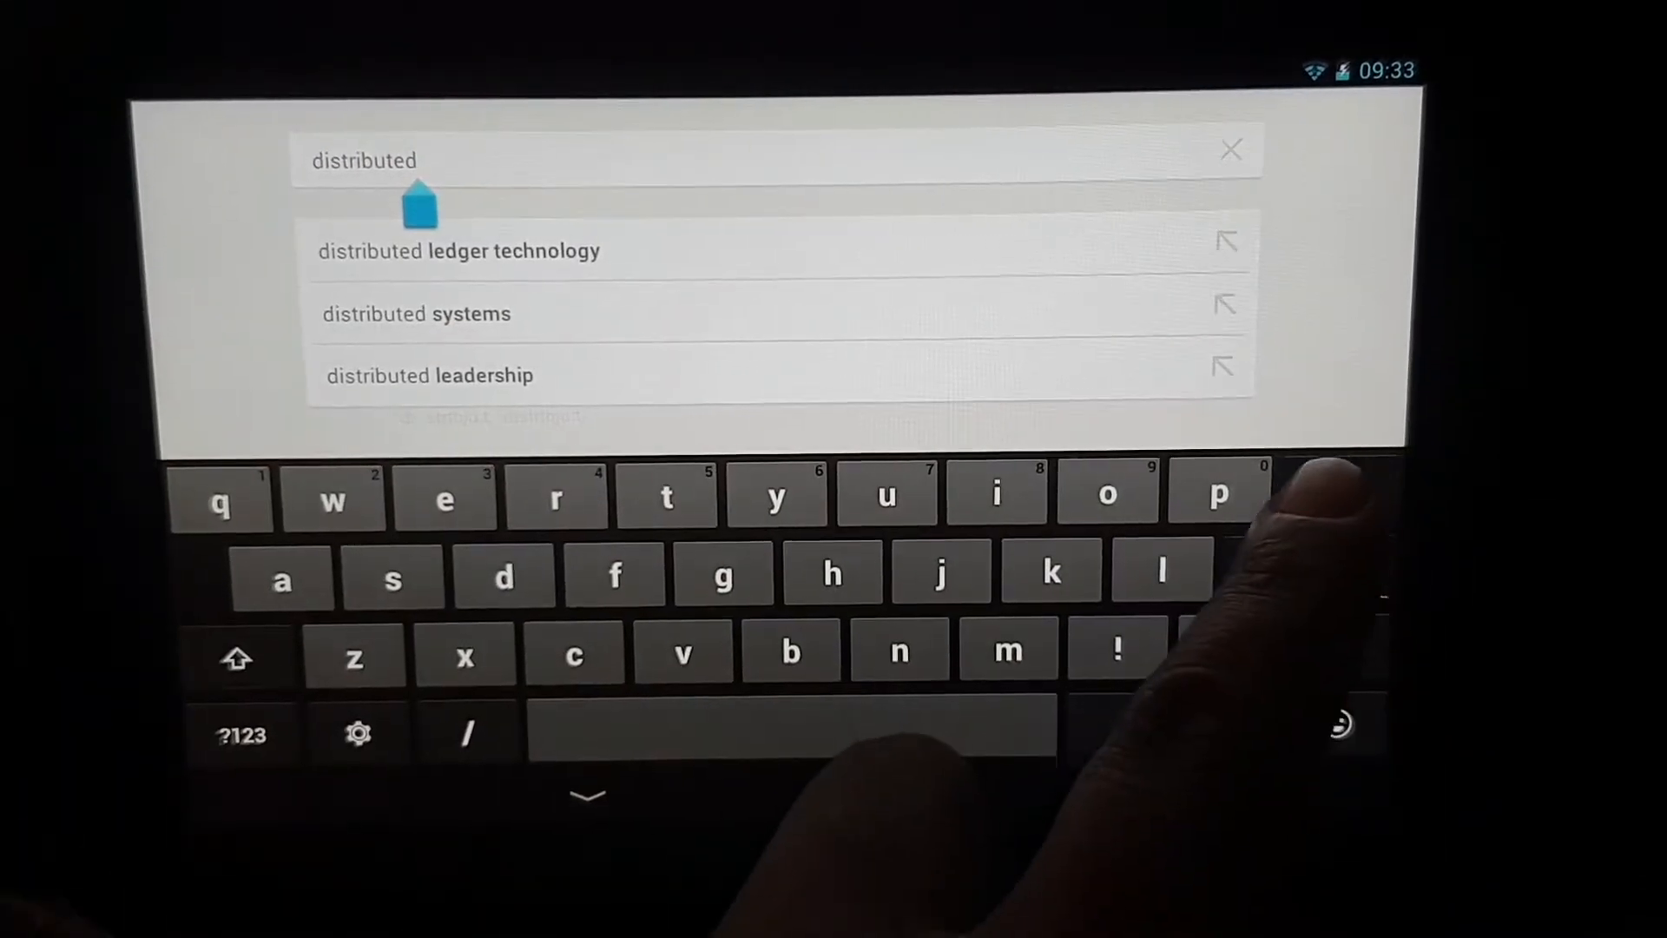
{"action": "left_click", "coordinate": [1230, 148]}
{"action": "type", "text": "you"}
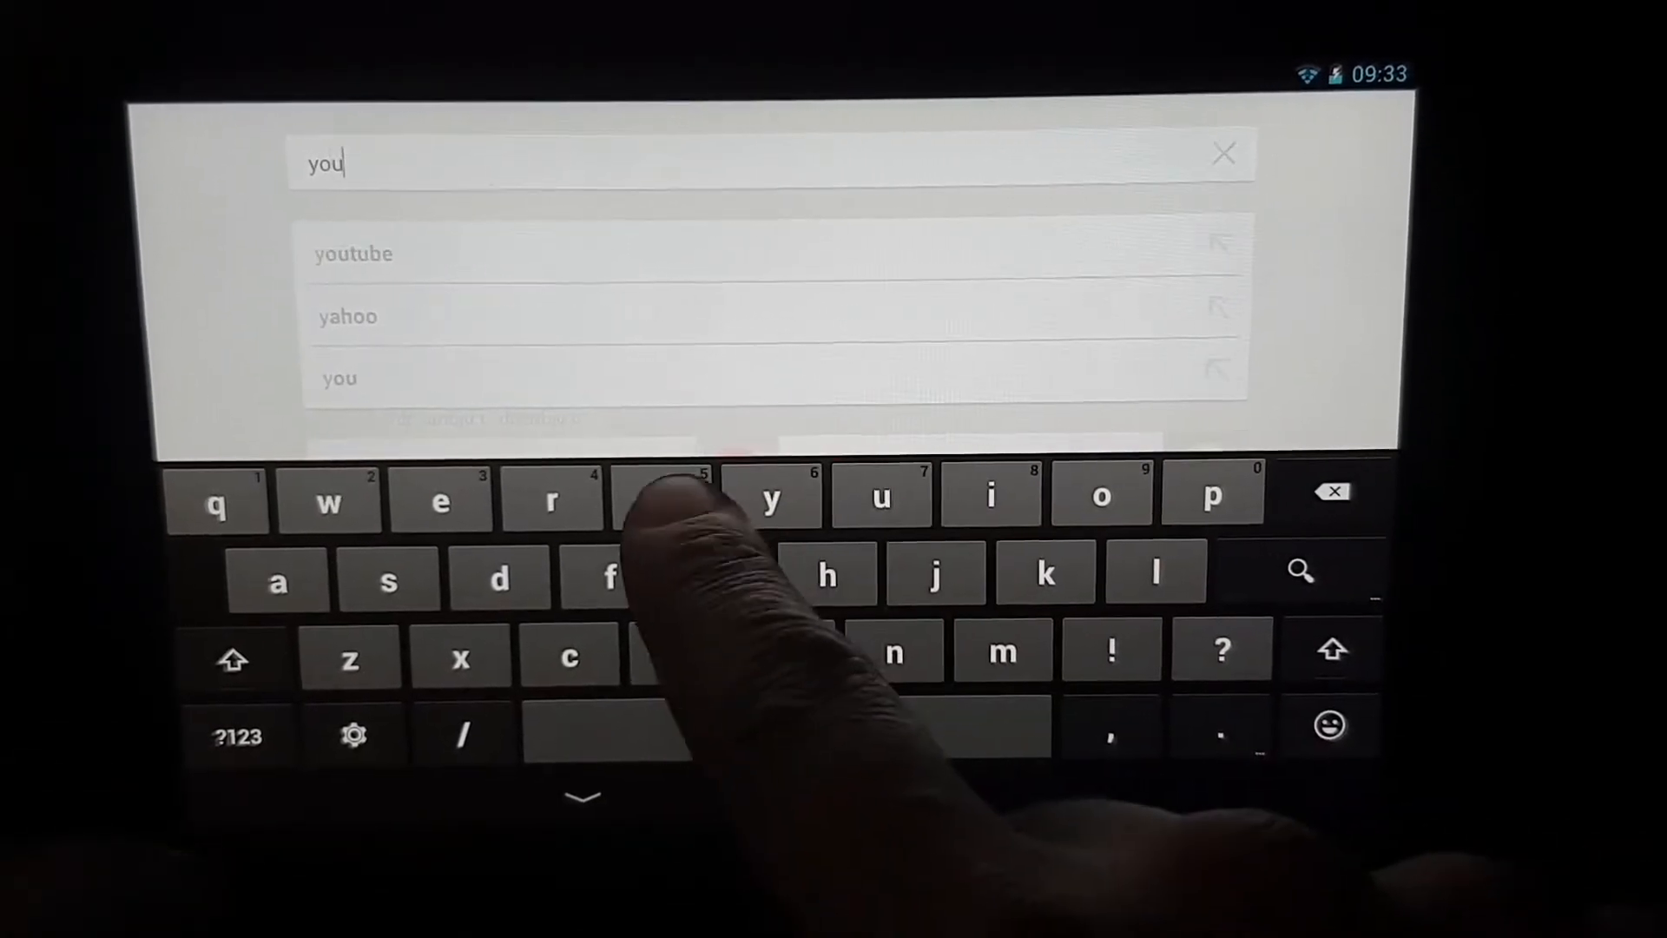
{"action": "left_click", "coordinate": [352, 252]}
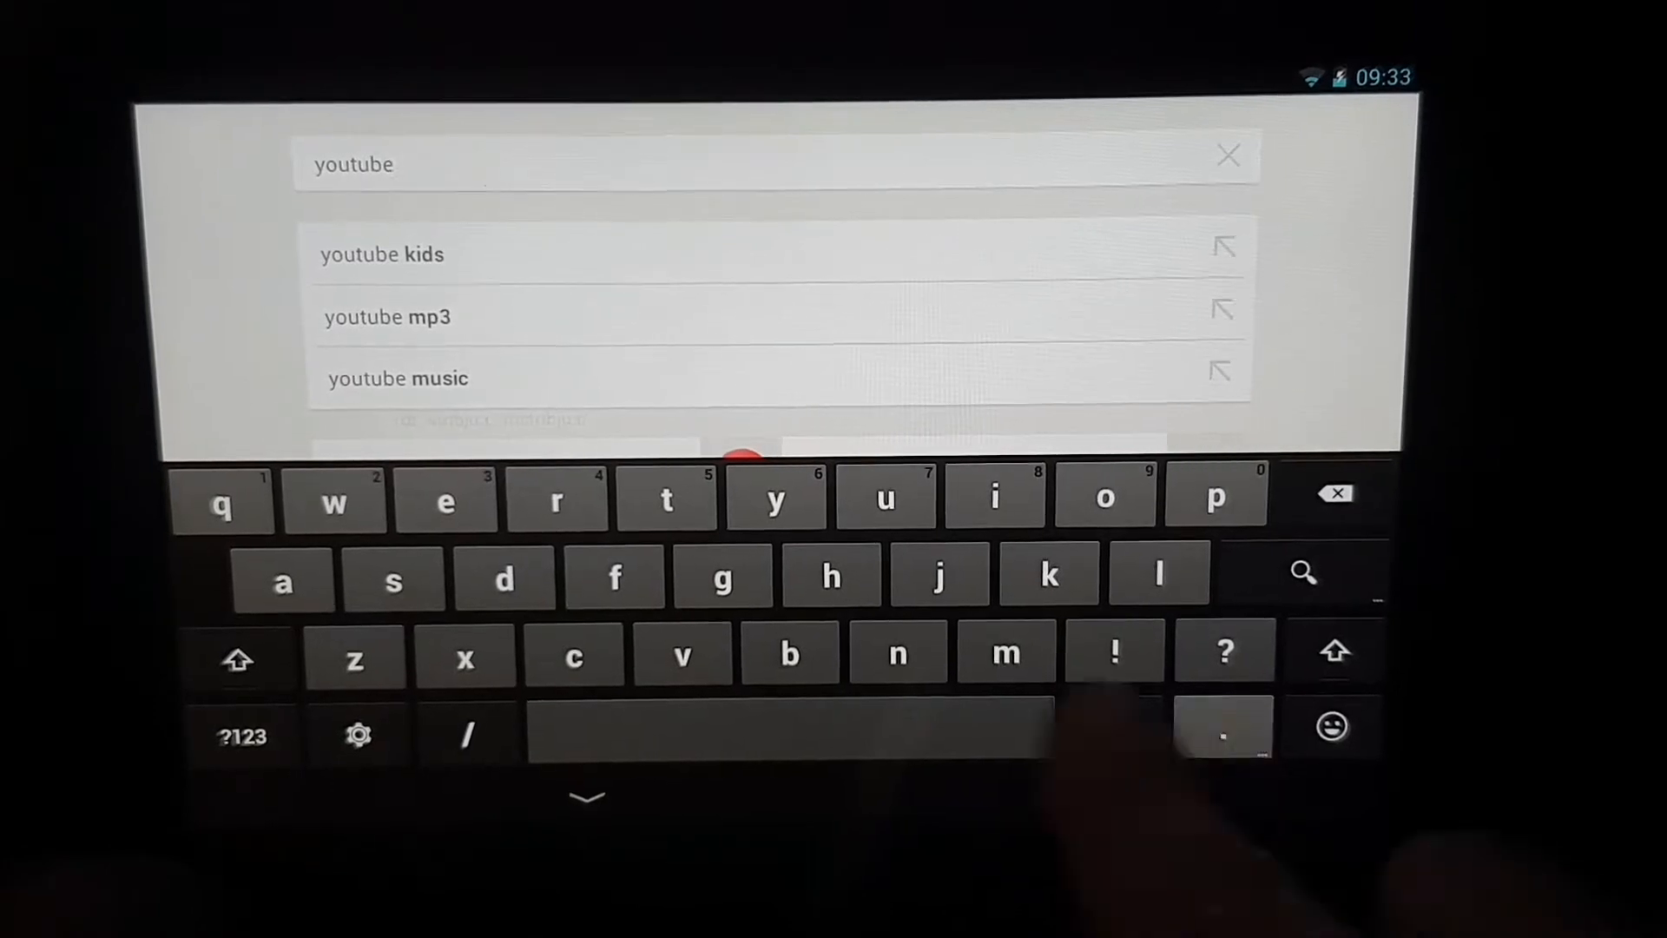
{"action": "type", "text": ".com"}
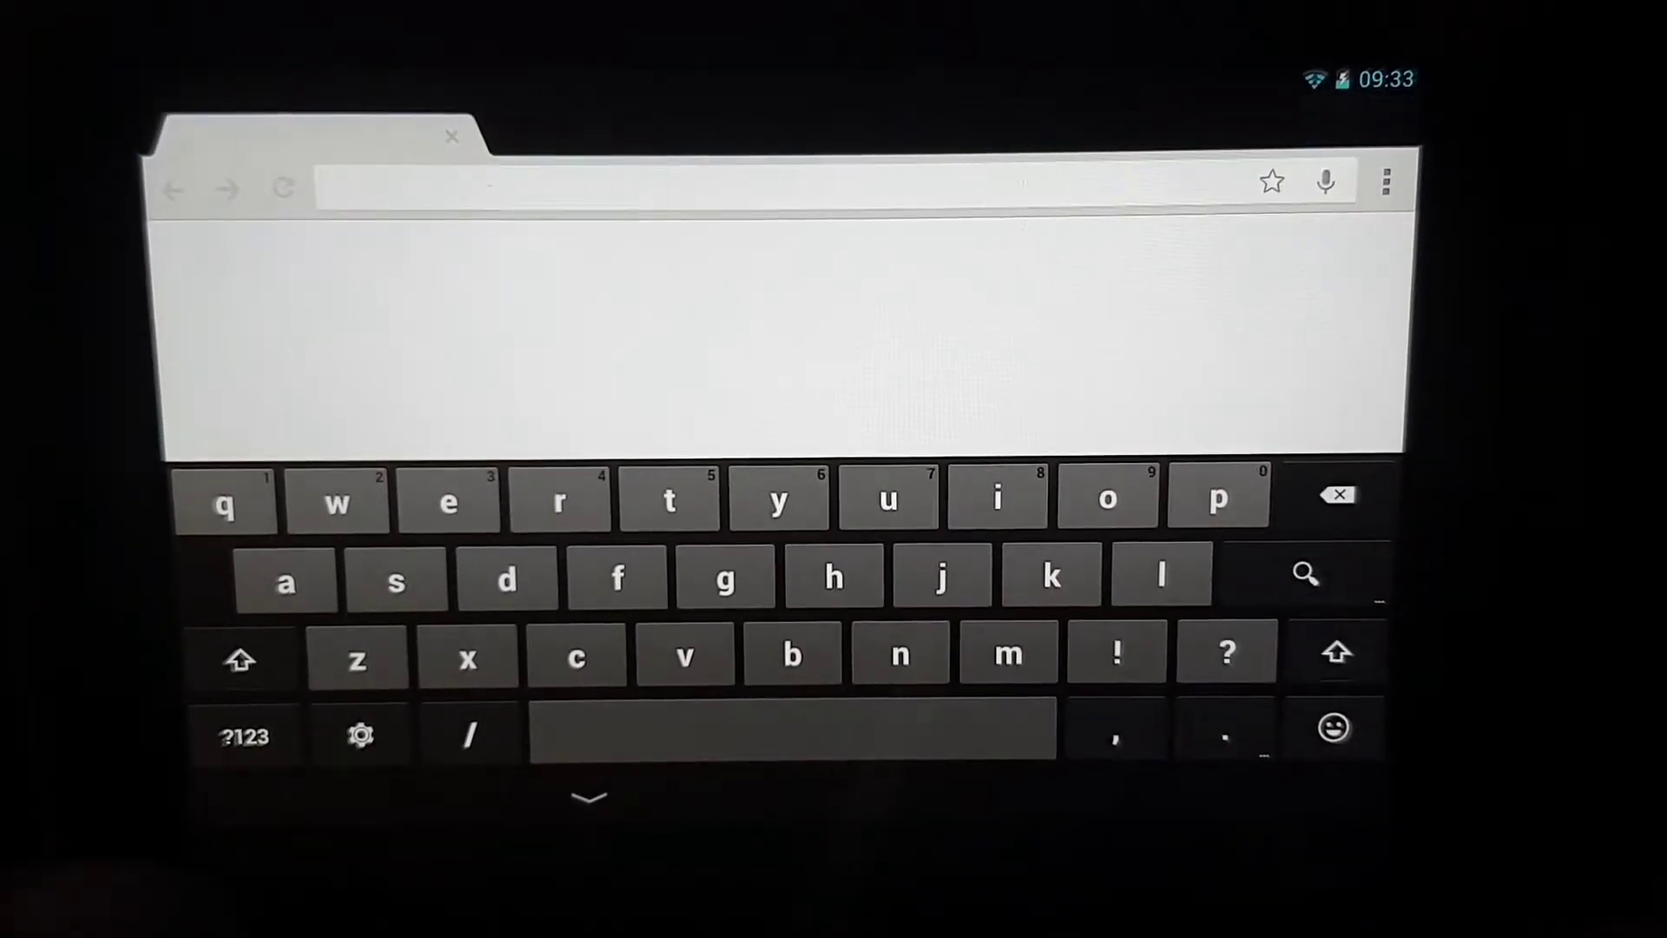
- Go to YouTube, dismiss Chrome's update notice, and play the Baby Panda safety video
{"action": "left_click", "coordinate": [588, 798]}
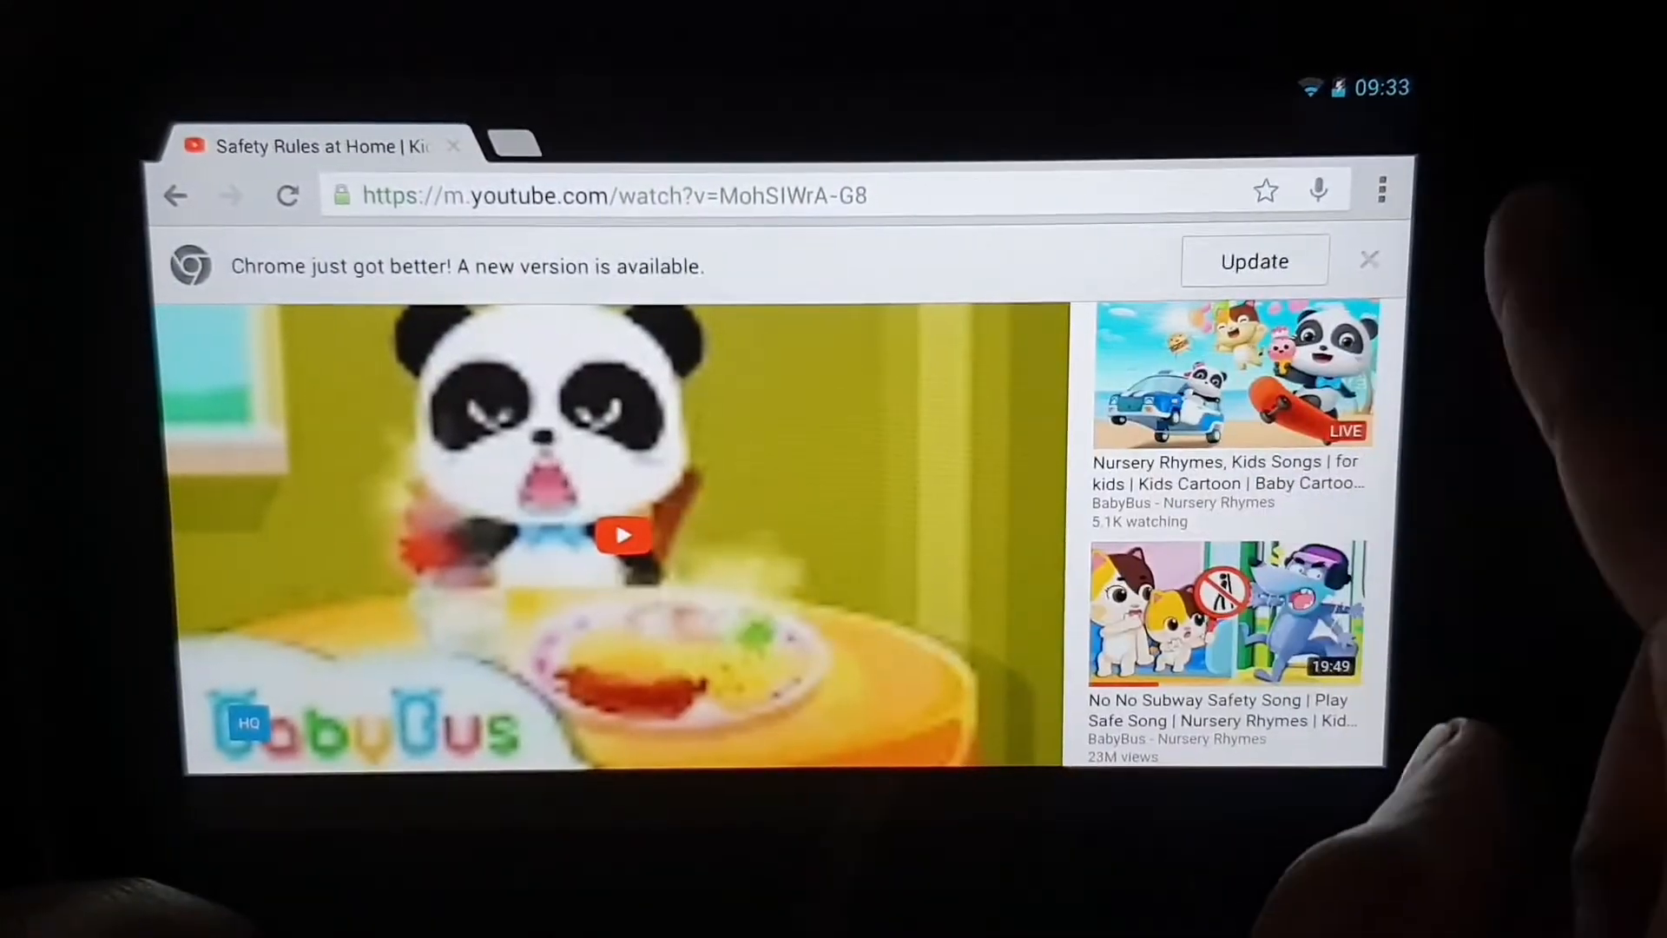
{"action": "left_click", "coordinate": [1370, 259]}
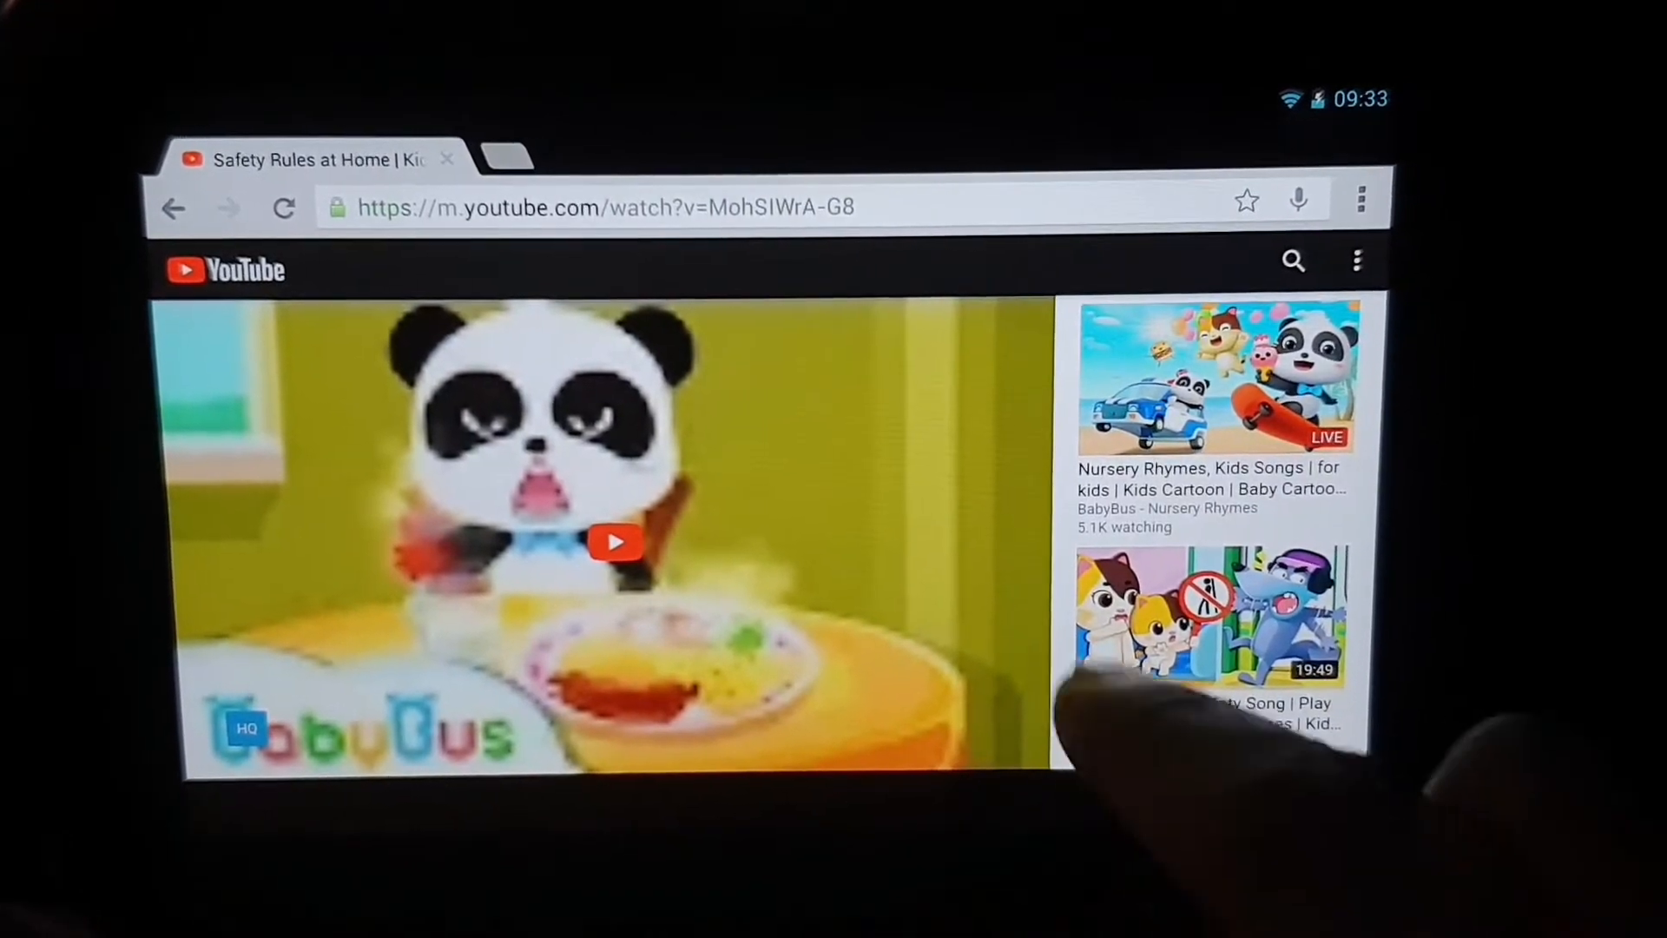
{"action": "left_click", "coordinate": [614, 540]}
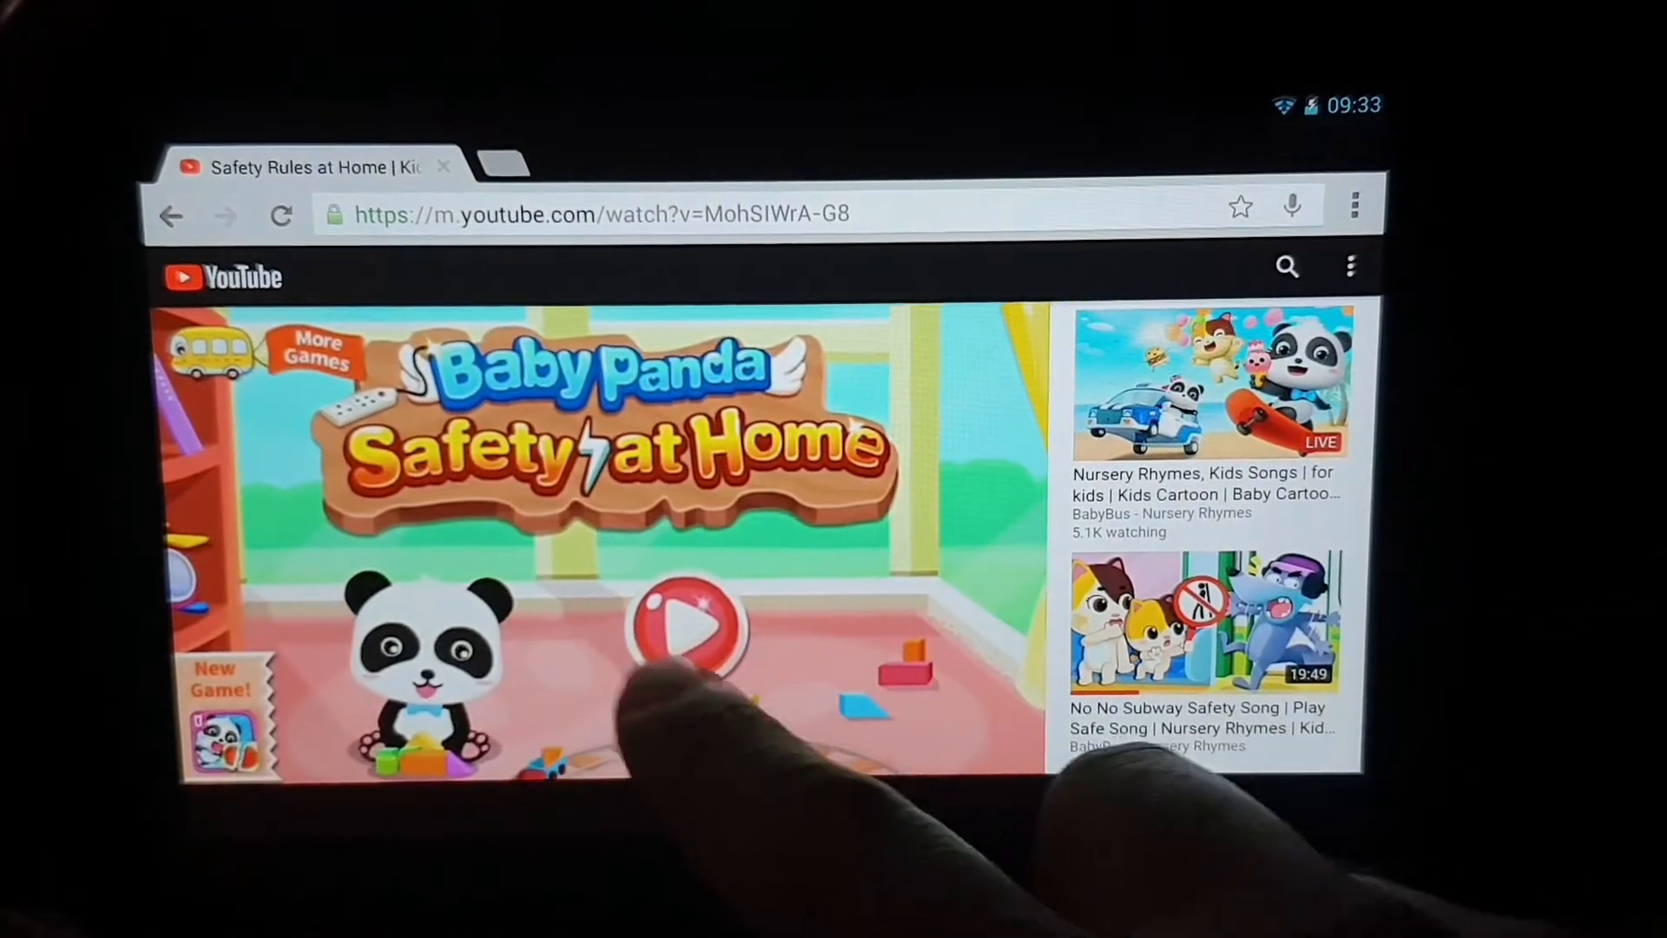
{"action": "left_click", "coordinate": [689, 627]}
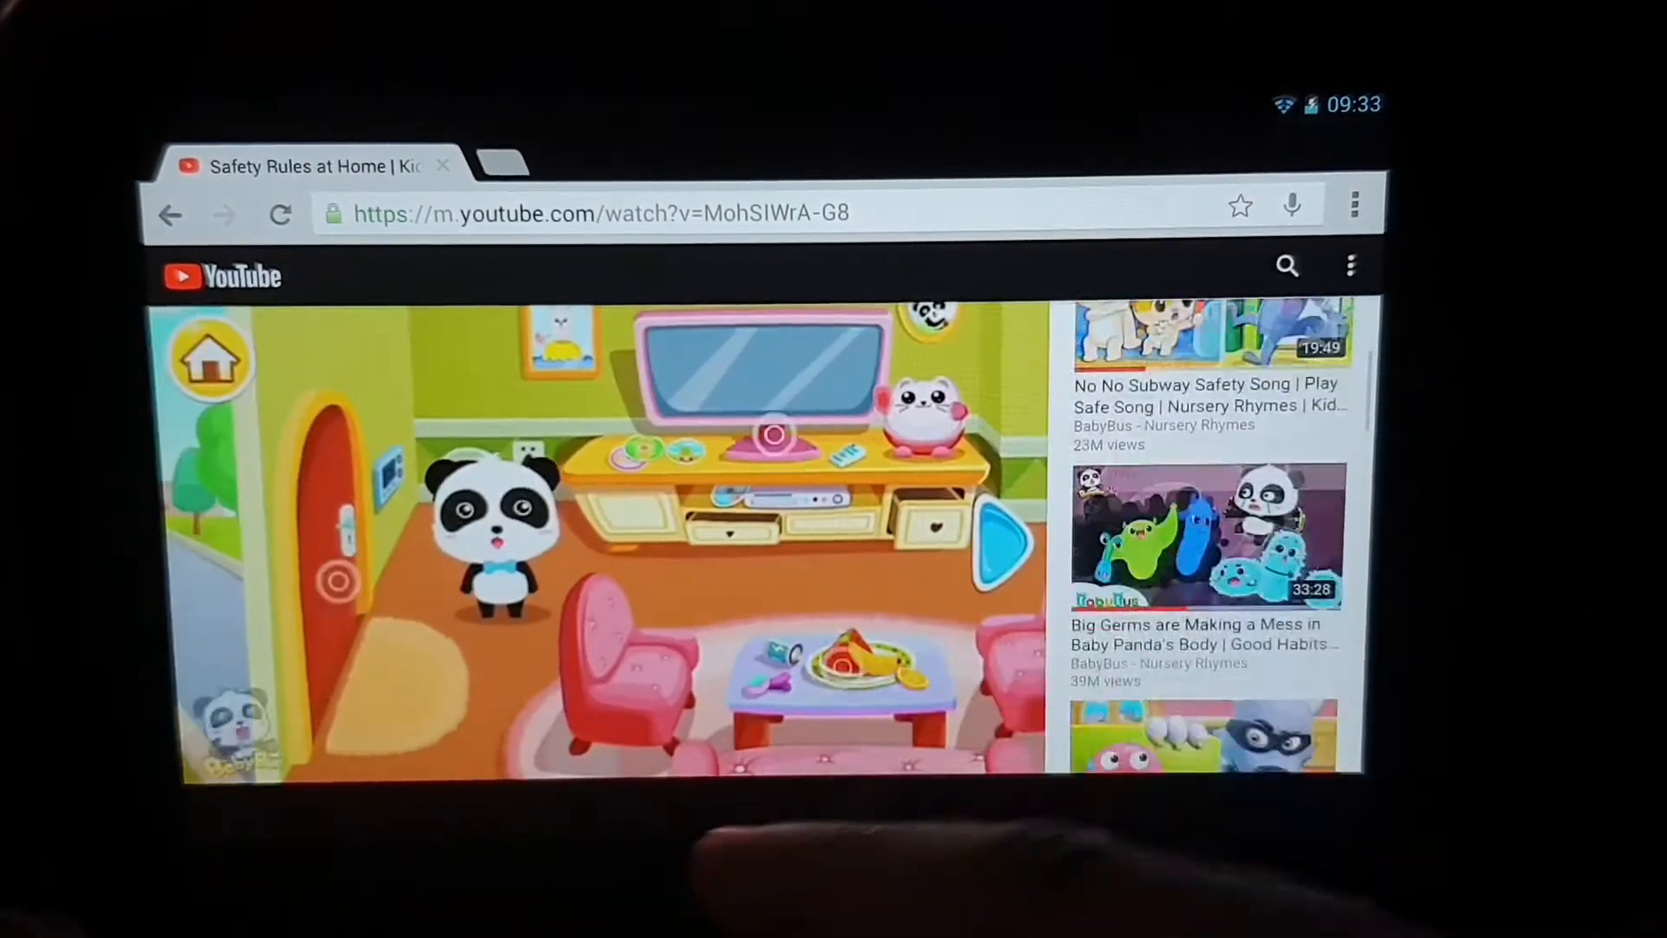
{"action": "scroll", "scroll_direction": "down", "scroll_amount": 3}
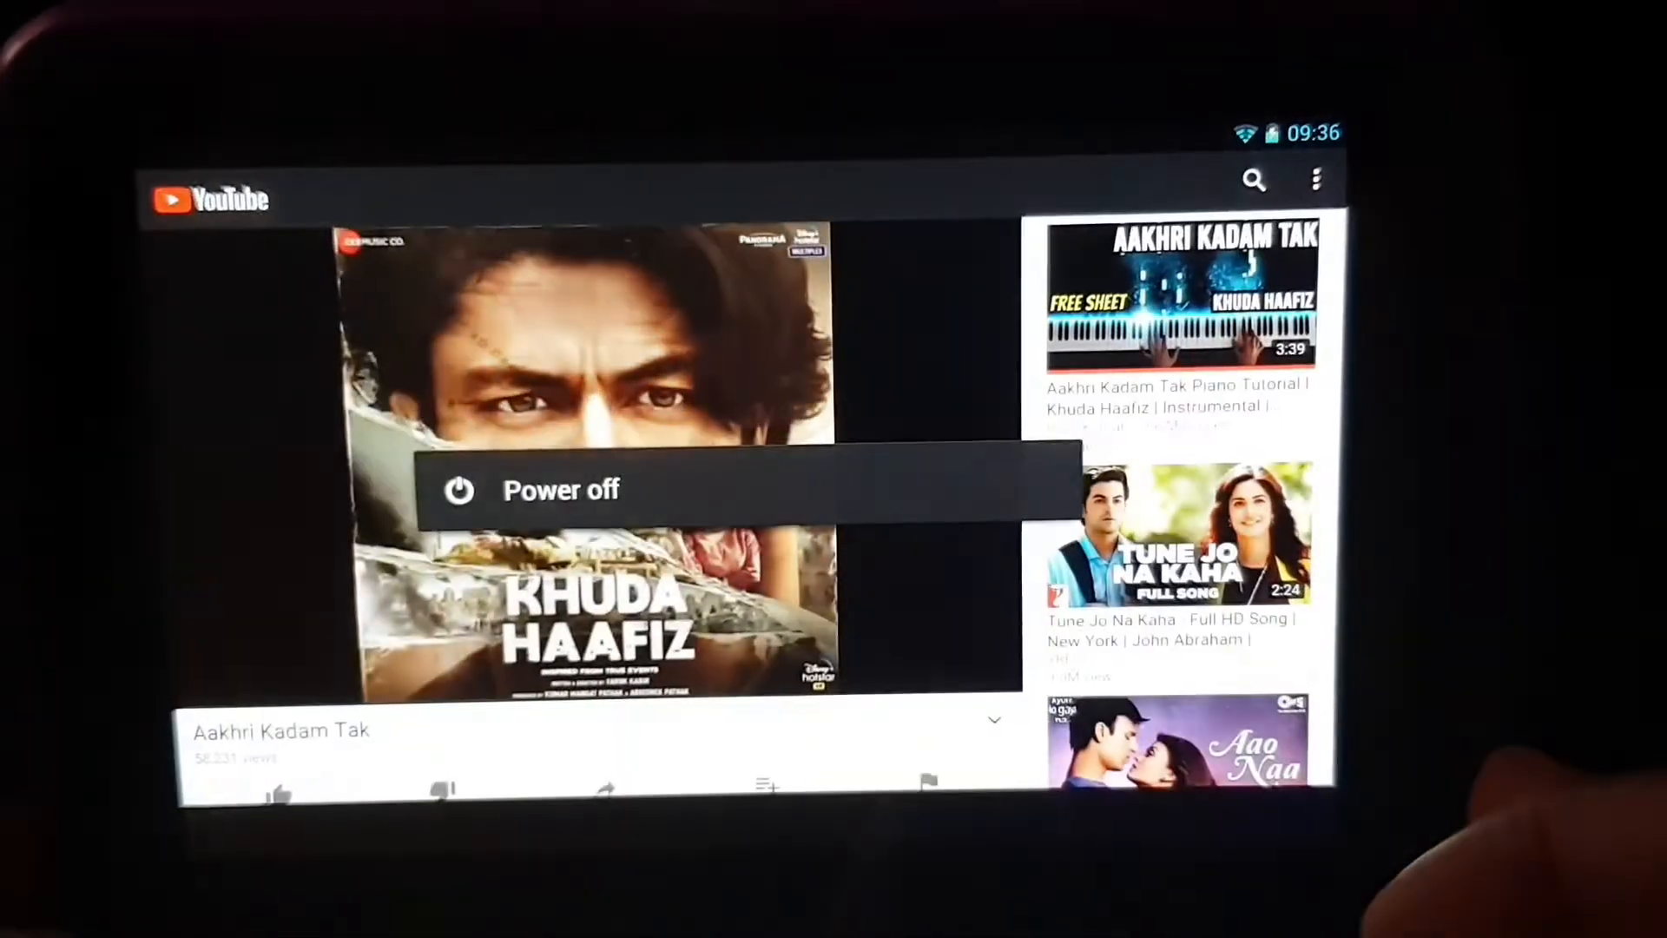
- Choose Power off and confirm with OK
{"action": "left_click", "coordinate": [560, 490]}
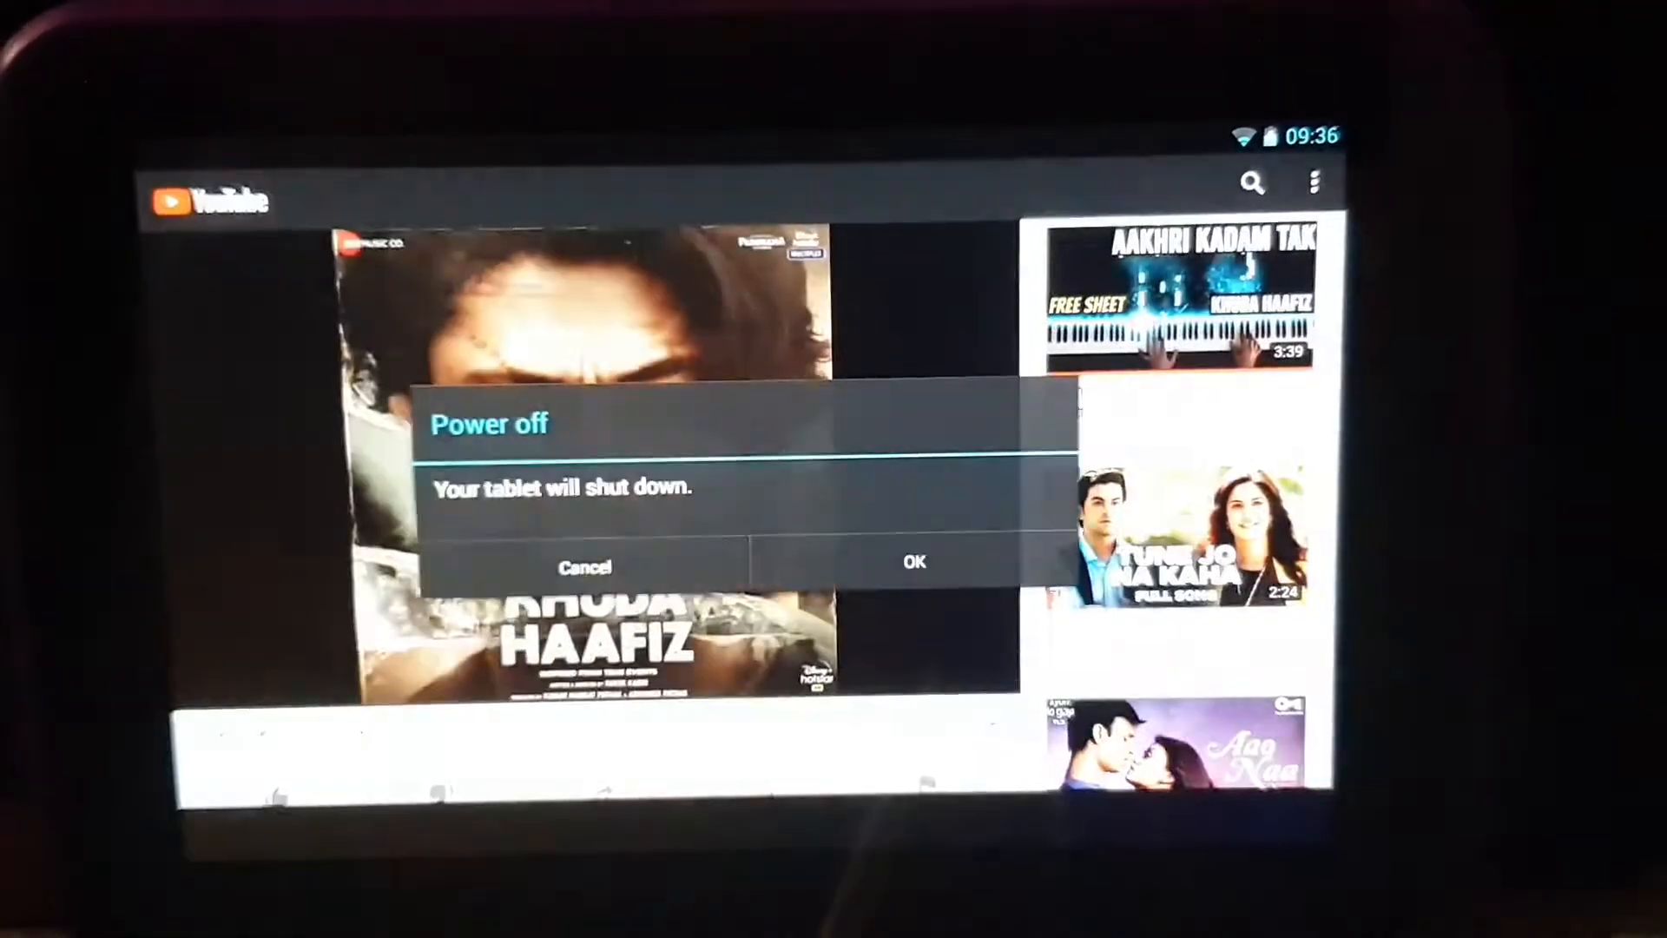
{"action": "left_click", "coordinate": [912, 562]}
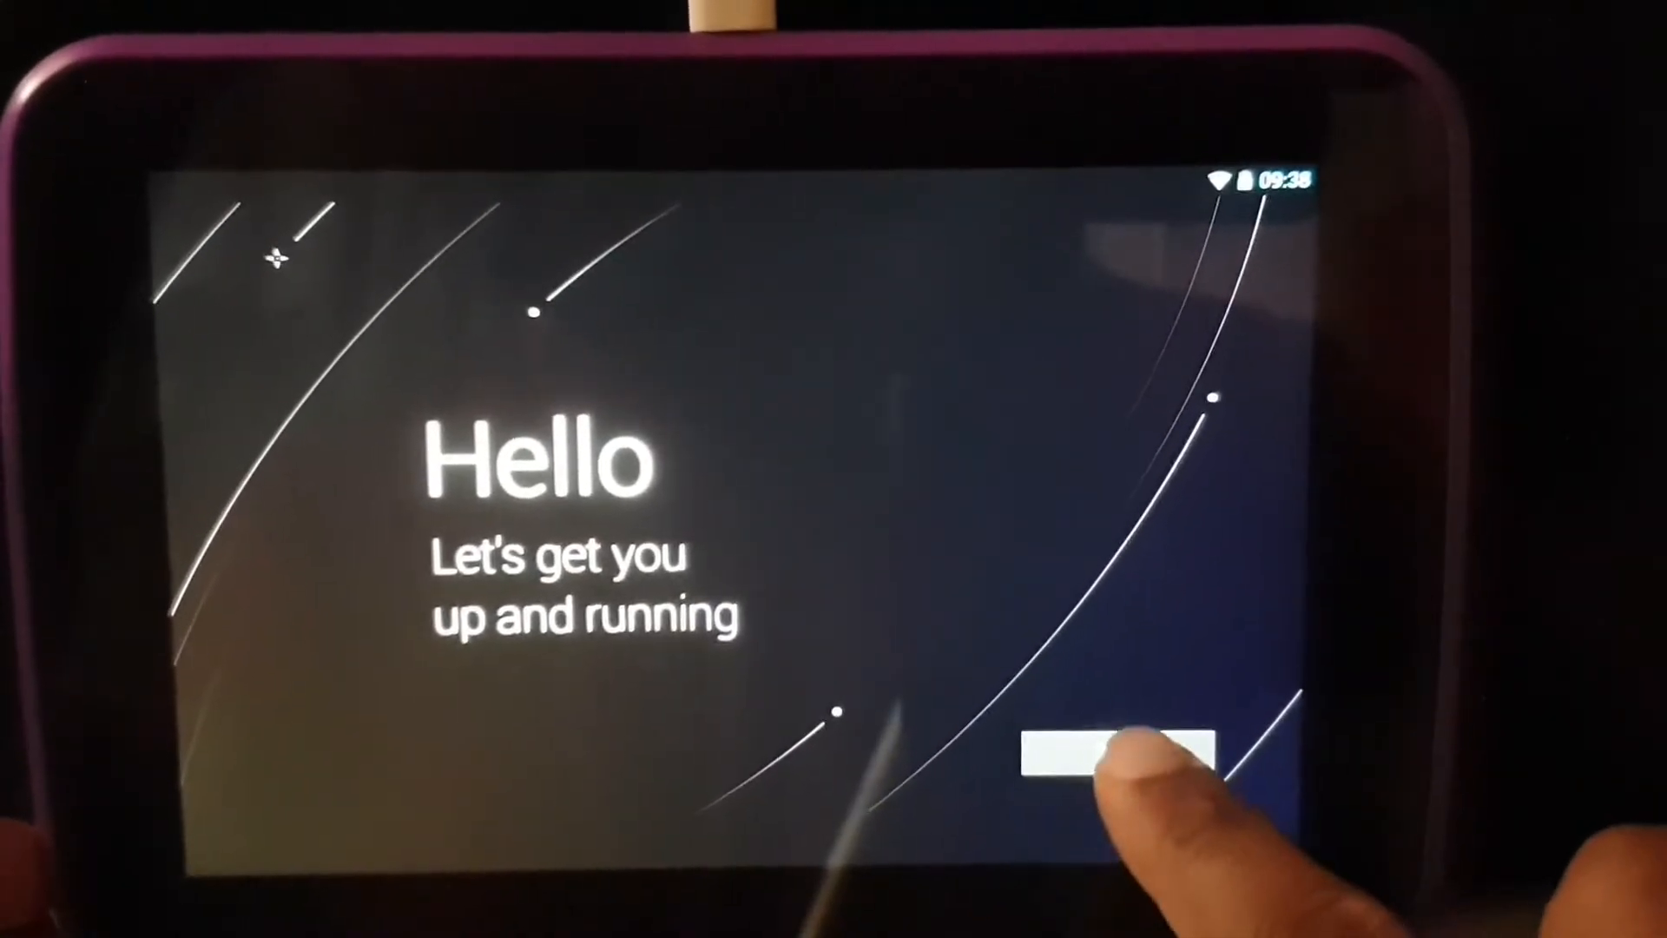
- Start setup, open keyboard settings from Other network, and show the open-source licences
{"action": "left_click", "coordinate": [1105, 748]}
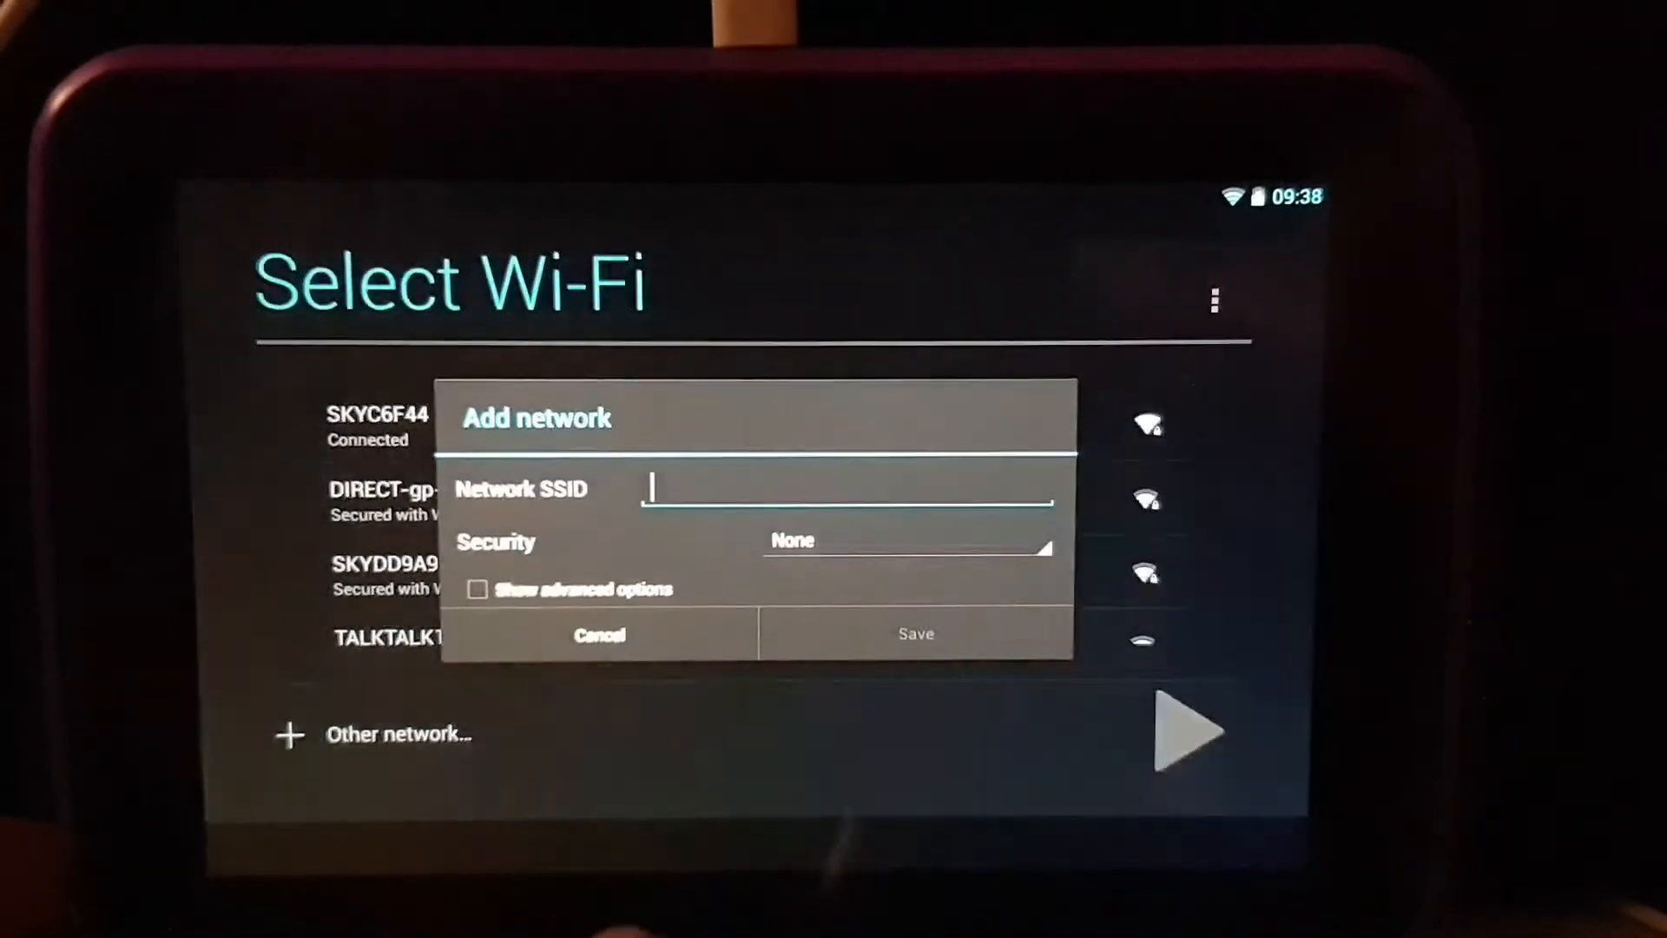
{"action": "left_click", "coordinate": [847, 488]}
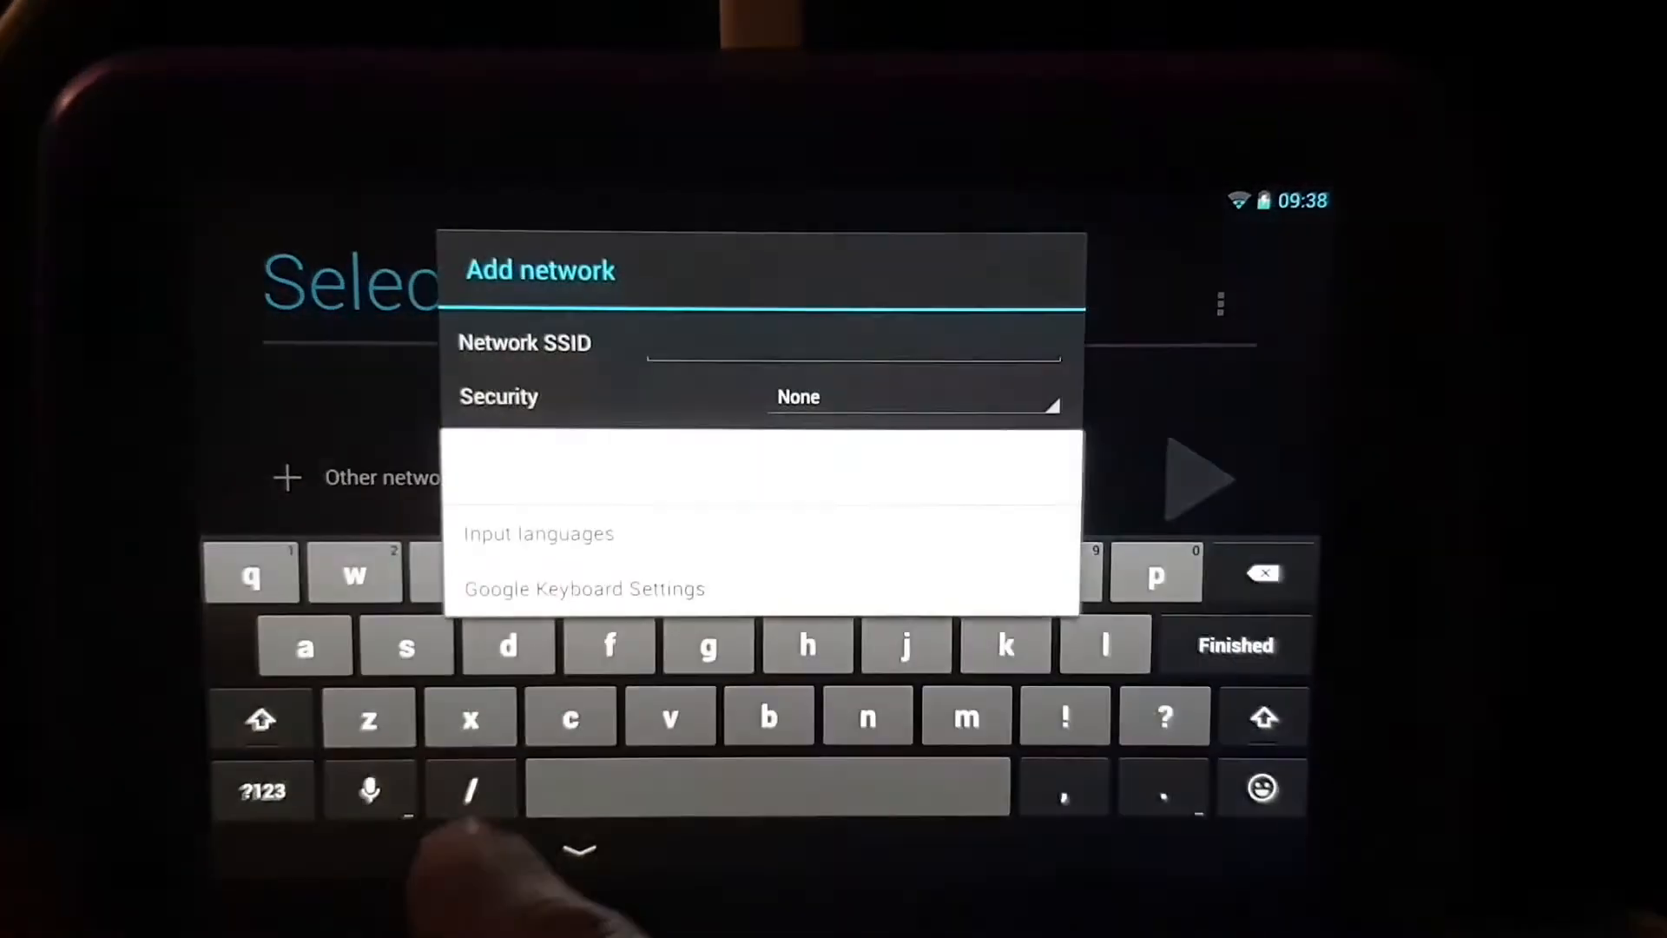
{"action": "left_click", "coordinate": [583, 588]}
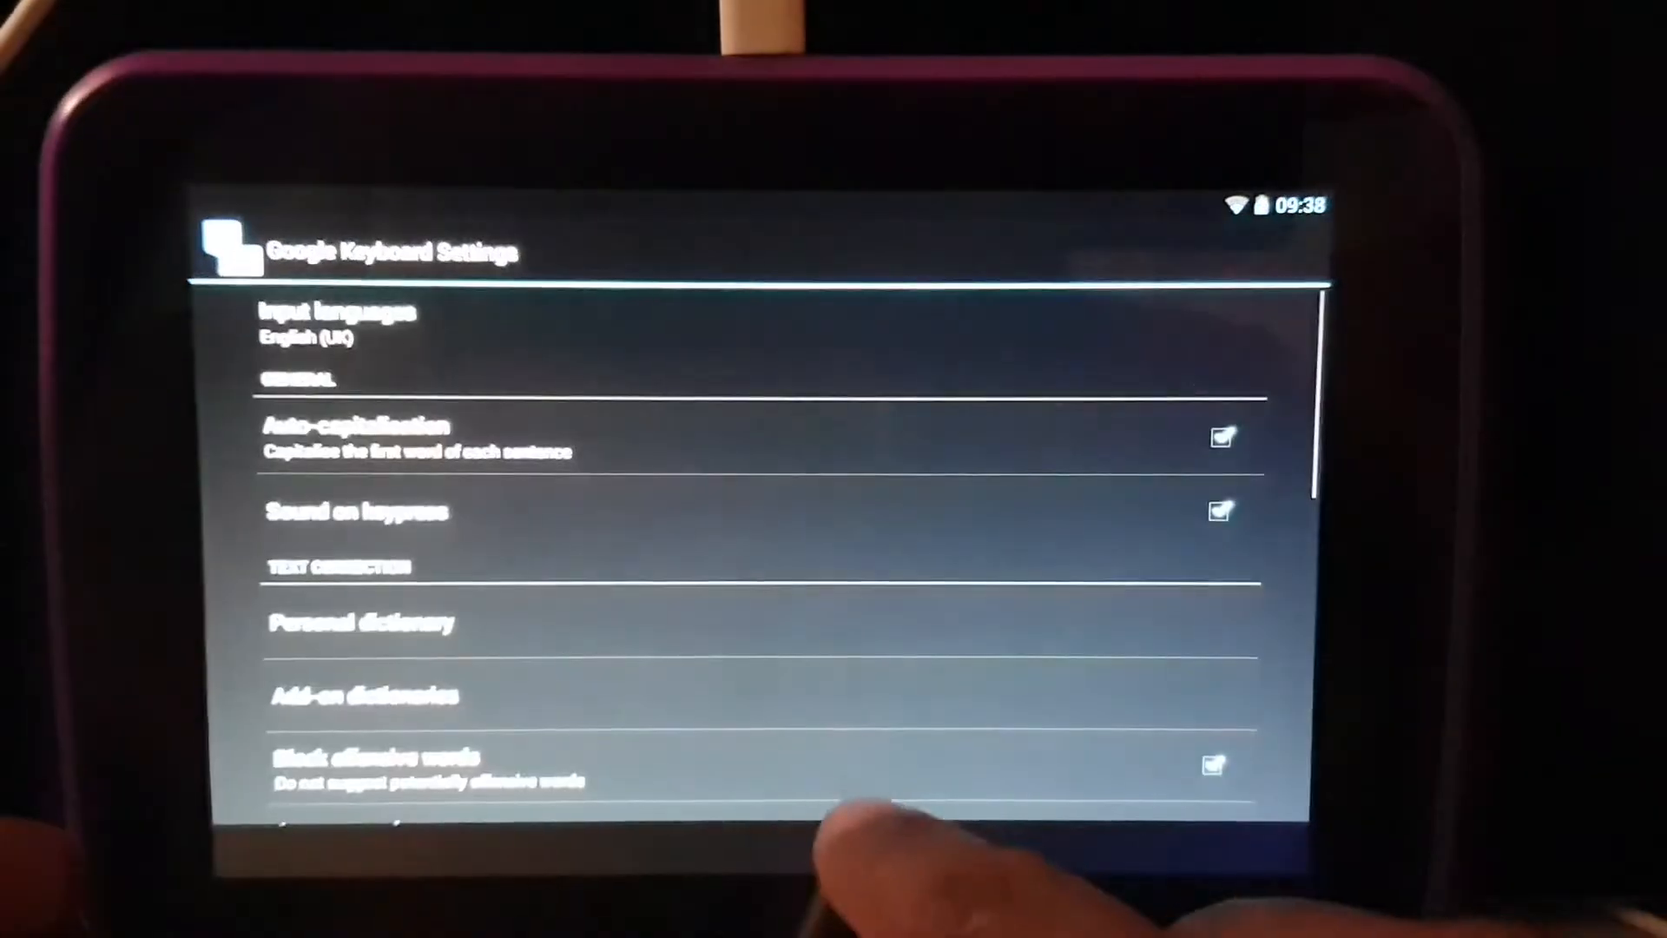
{"action": "scroll", "scroll_direction": "down", "scroll_amount": 3}
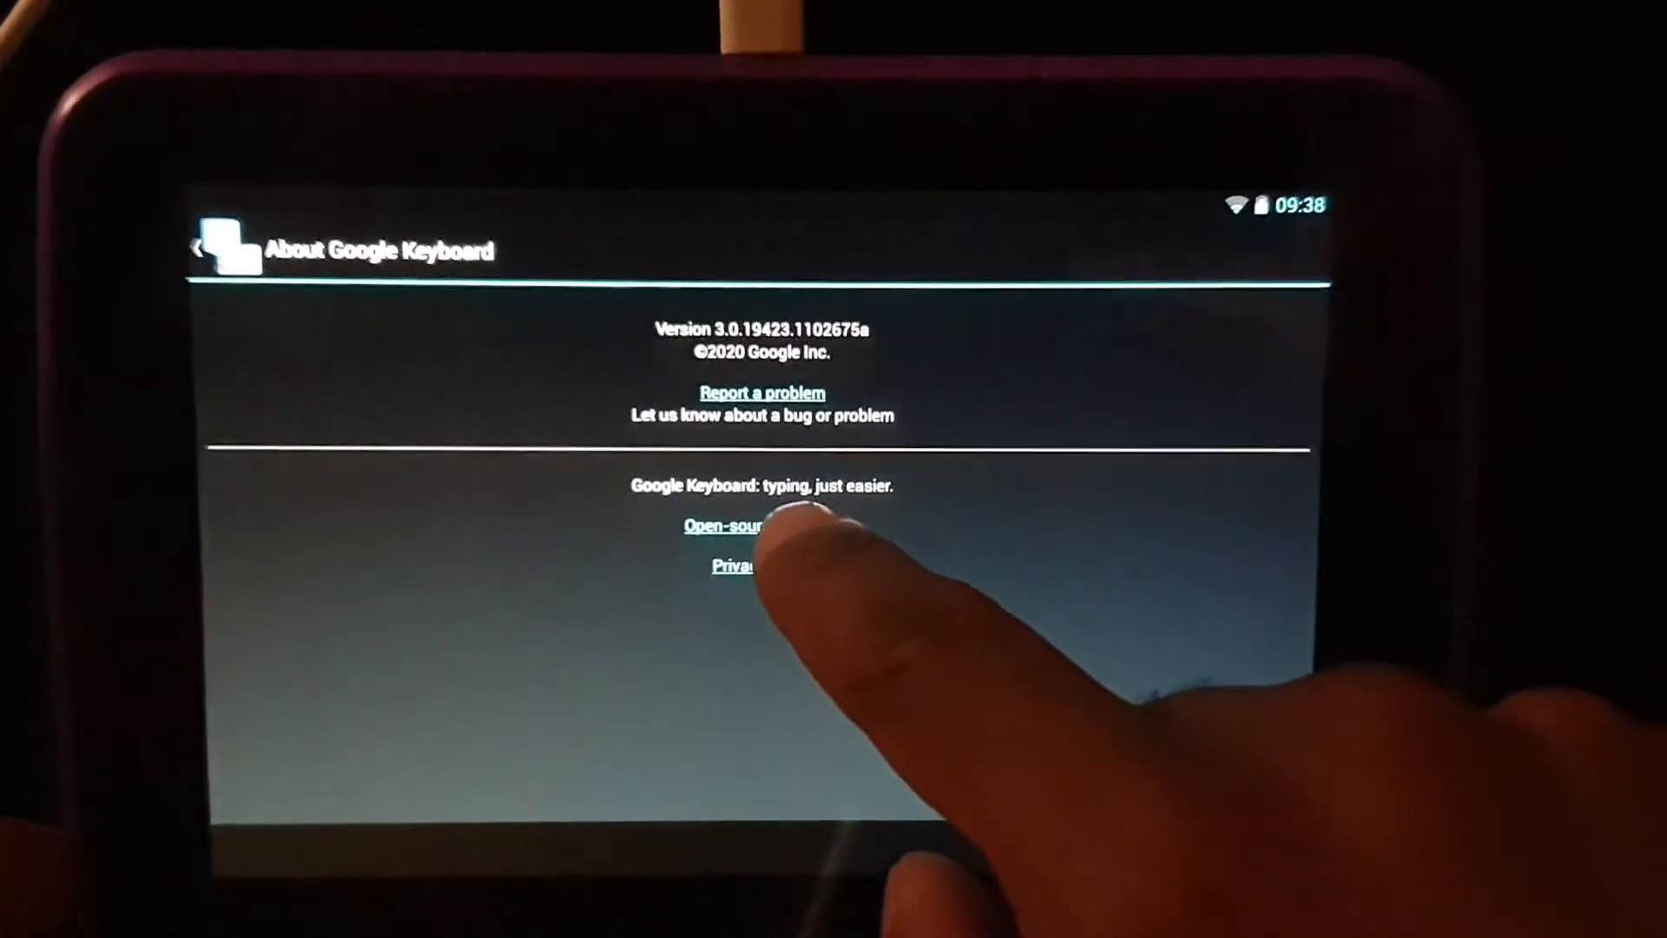
{"action": "left_click", "coordinate": [724, 526]}
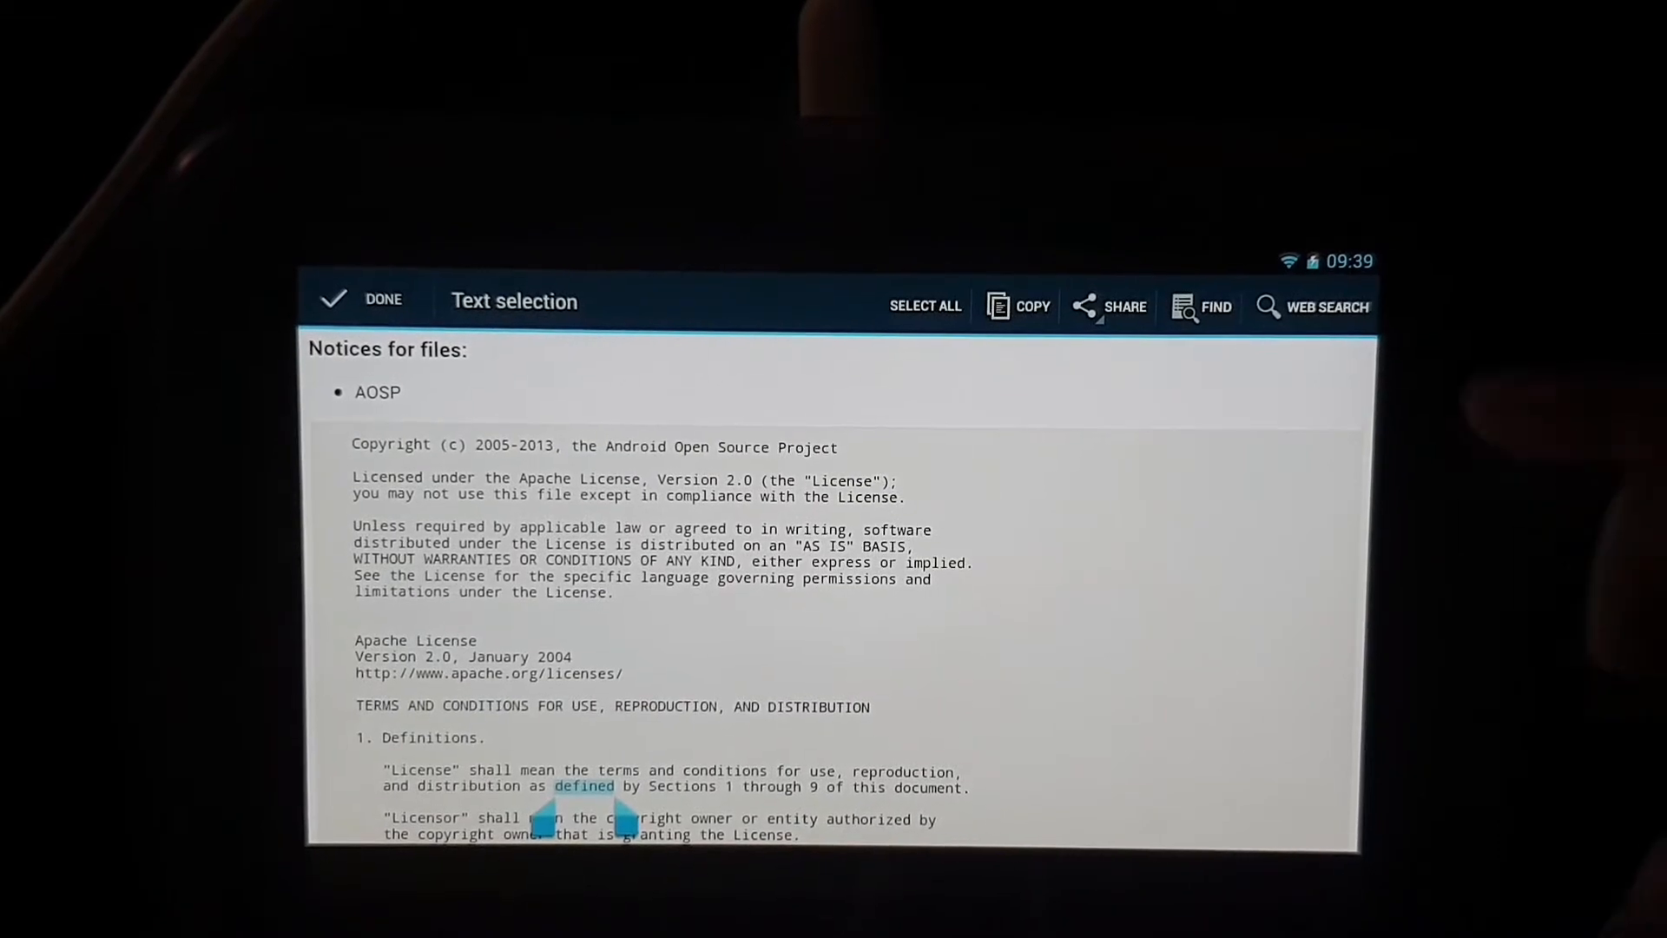
- Run Web Search on the word selected in the licence text
{"action": "left_click", "coordinate": [1108, 307]}
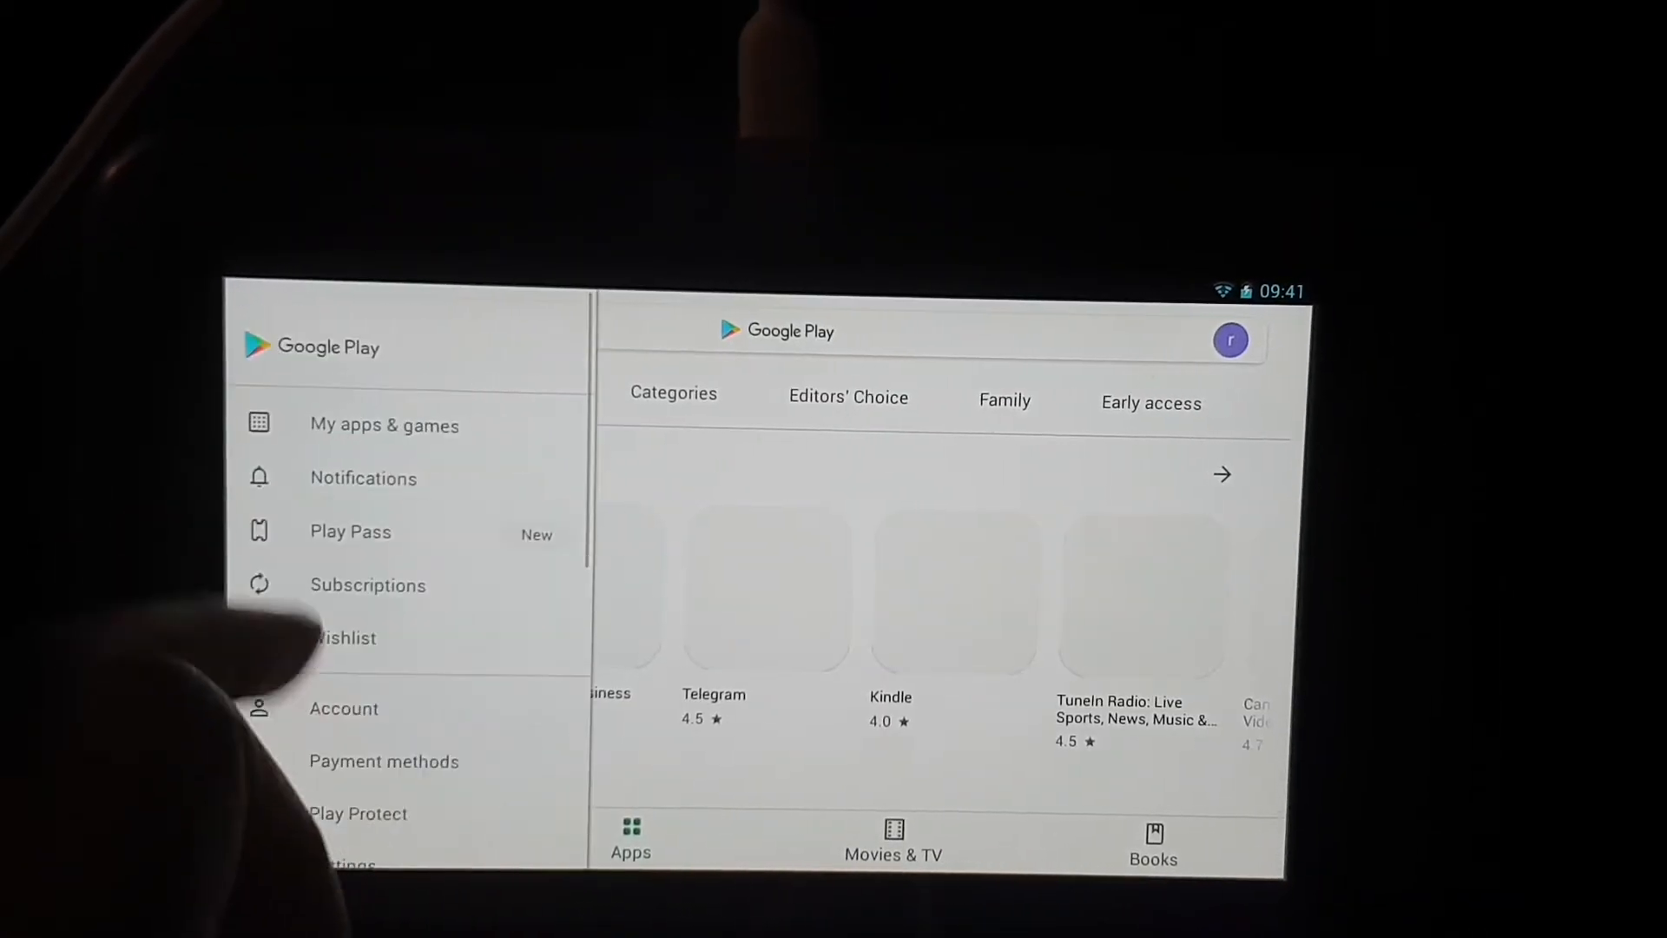
- Close and reopen the Play Store drawer, then view My apps & games updates
{"action": "left_click", "coordinate": [384, 425]}
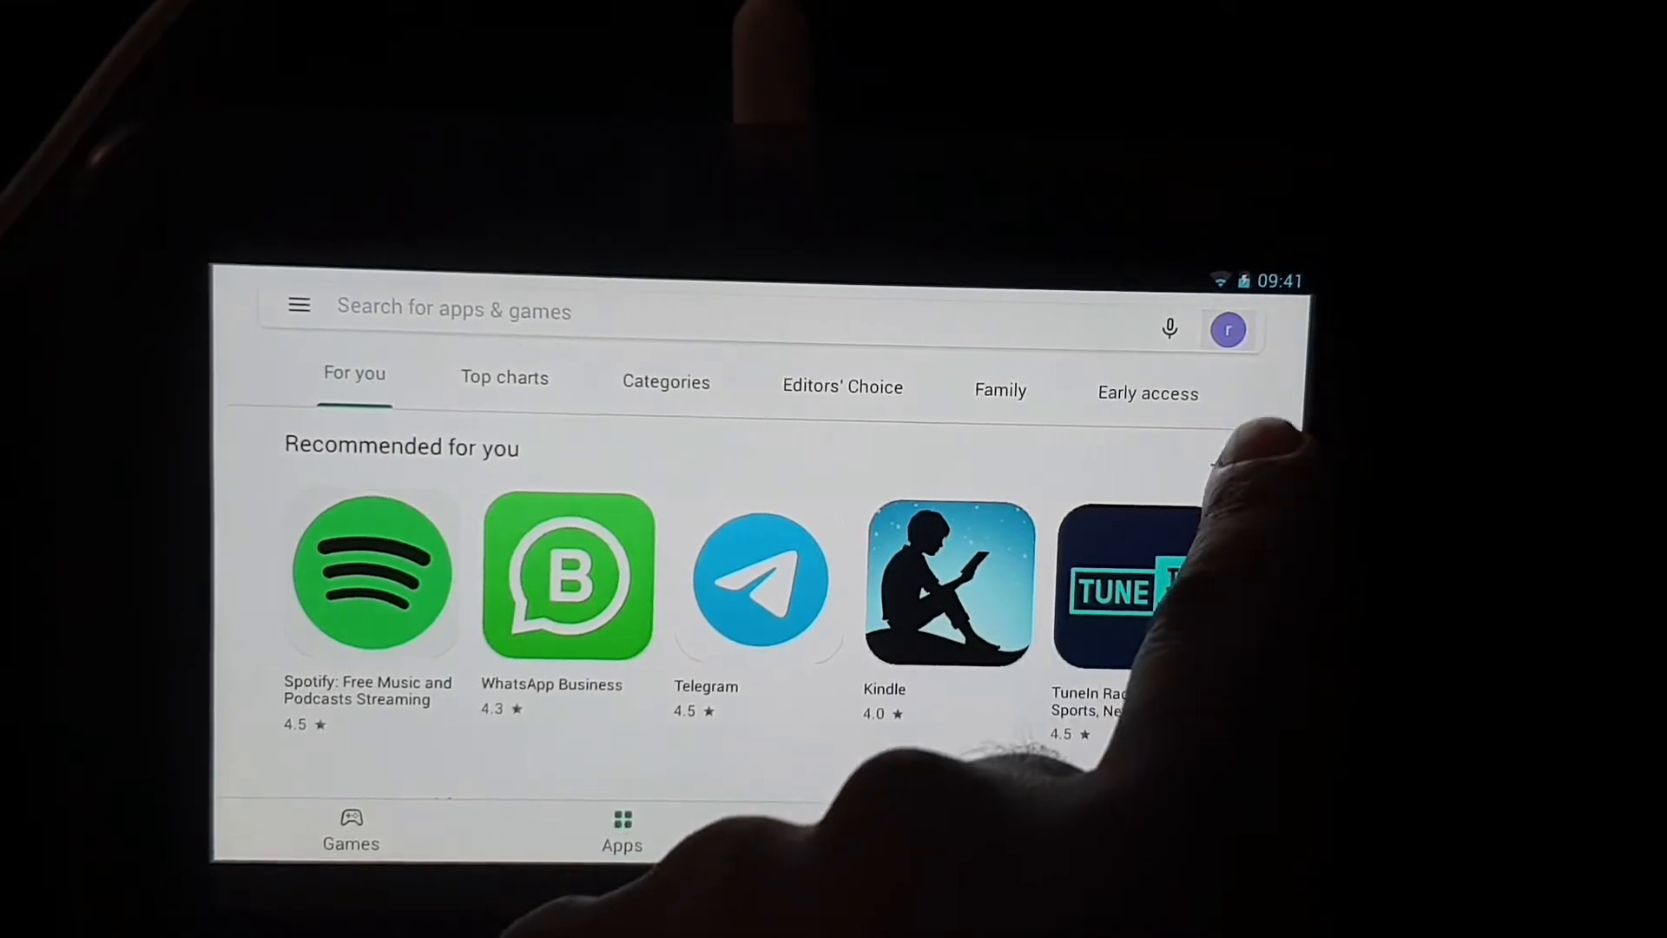
{"action": "left_click", "coordinate": [1228, 330]}
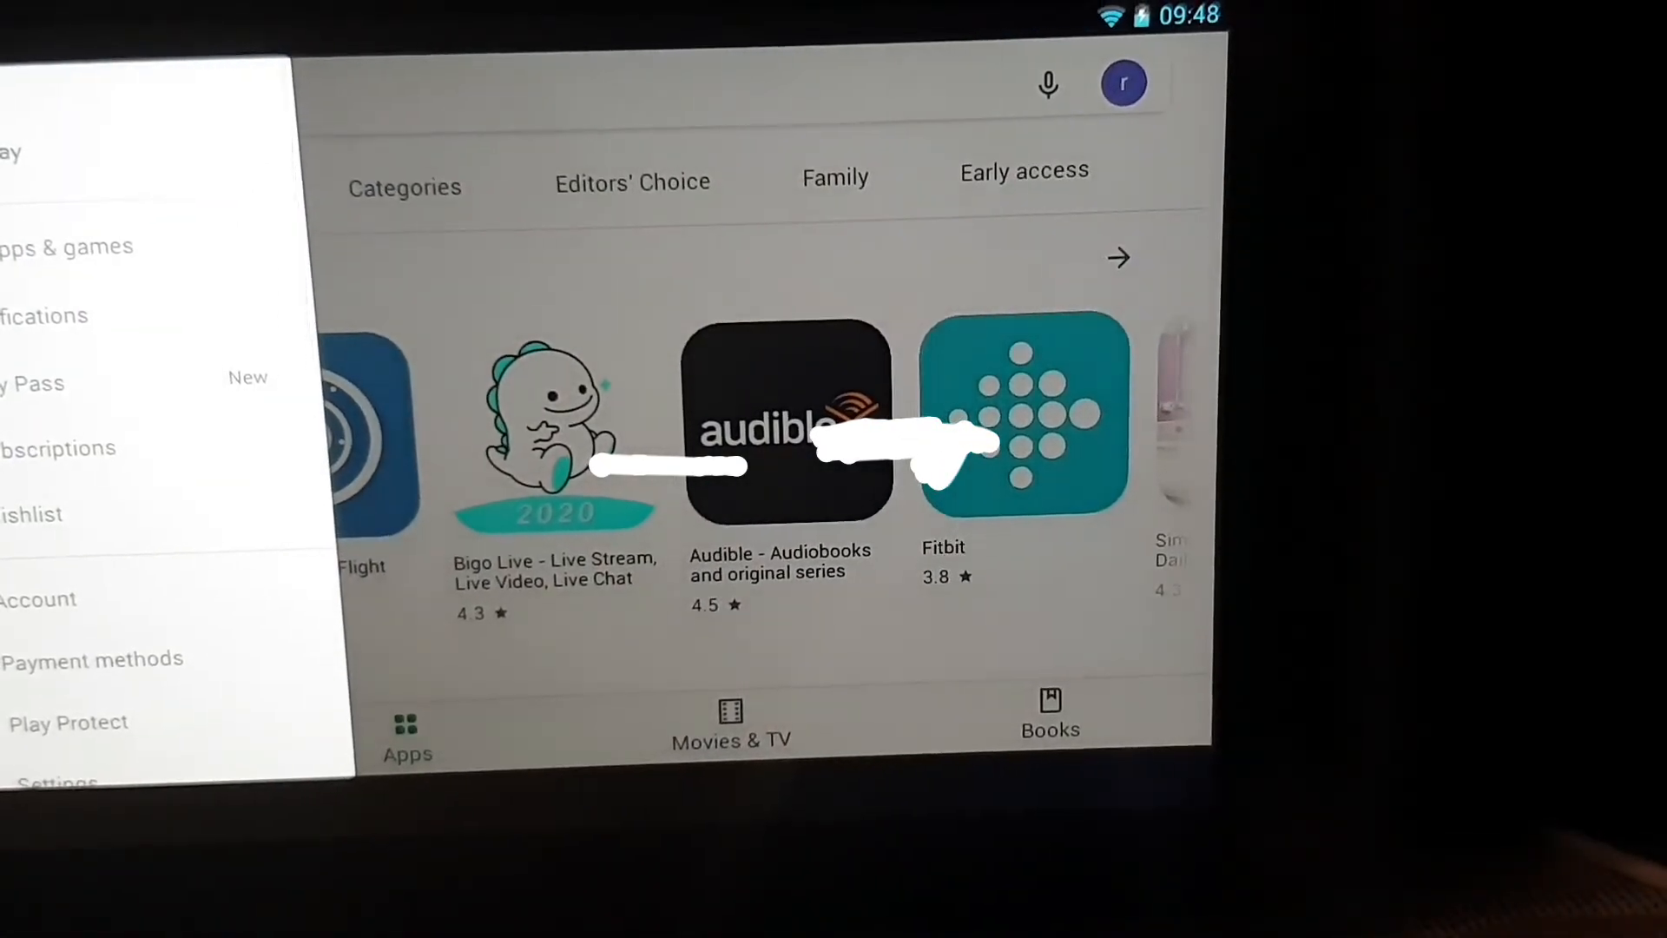
{"action": "left_click", "coordinate": [66, 247]}
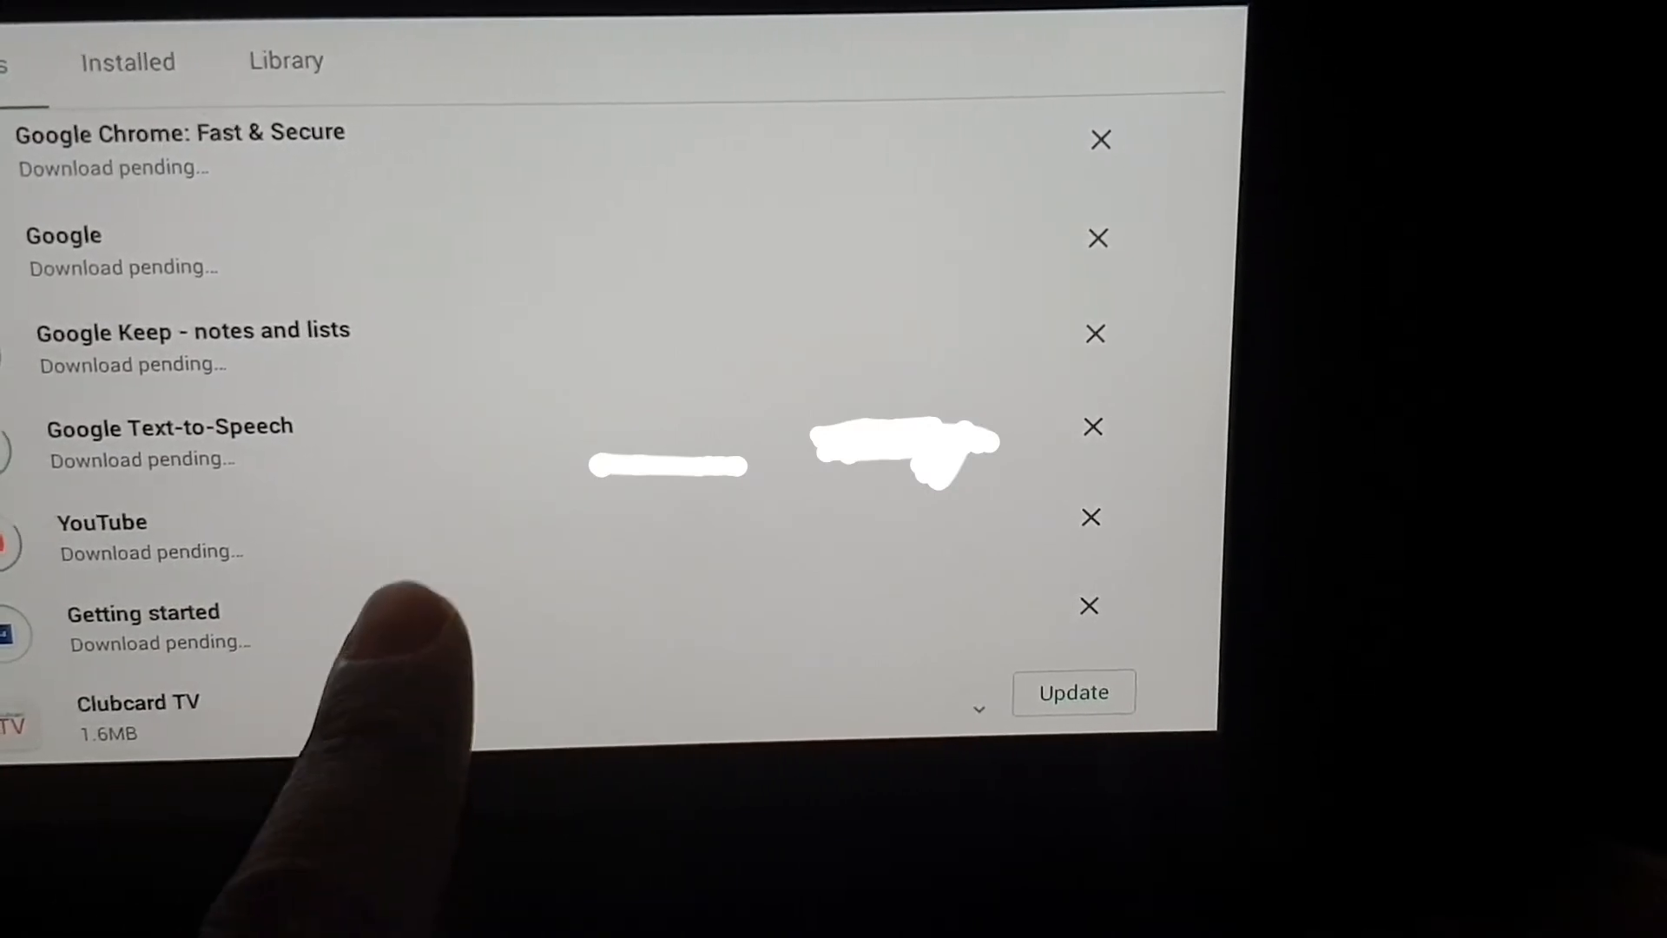
{"action": "scroll", "scroll_direction": "down", "scroll_amount": 3}
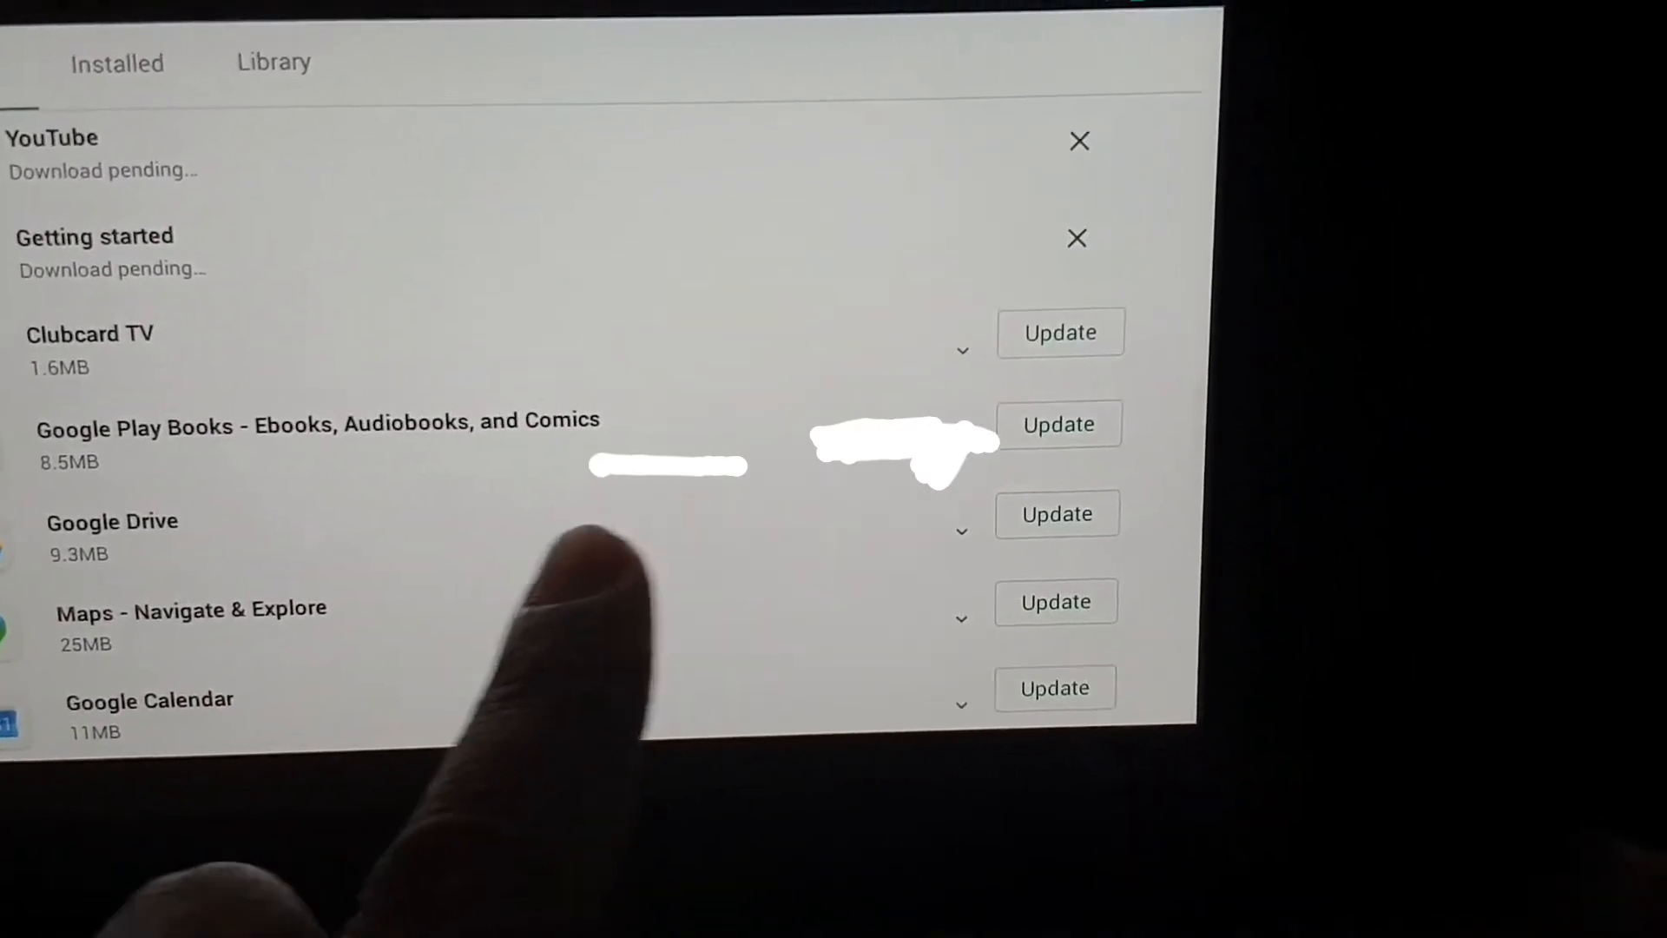